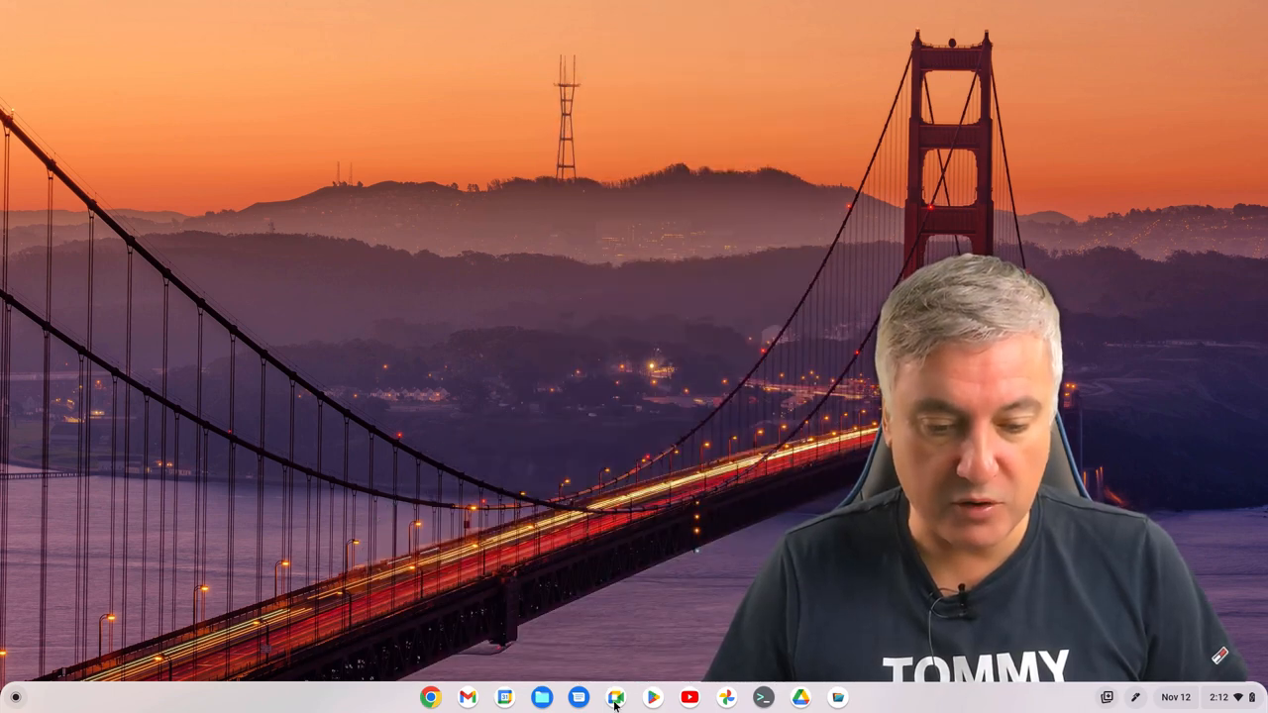
Step: Launch the Files app from the shelf so My files opens with the new Trash location
click(614, 697)
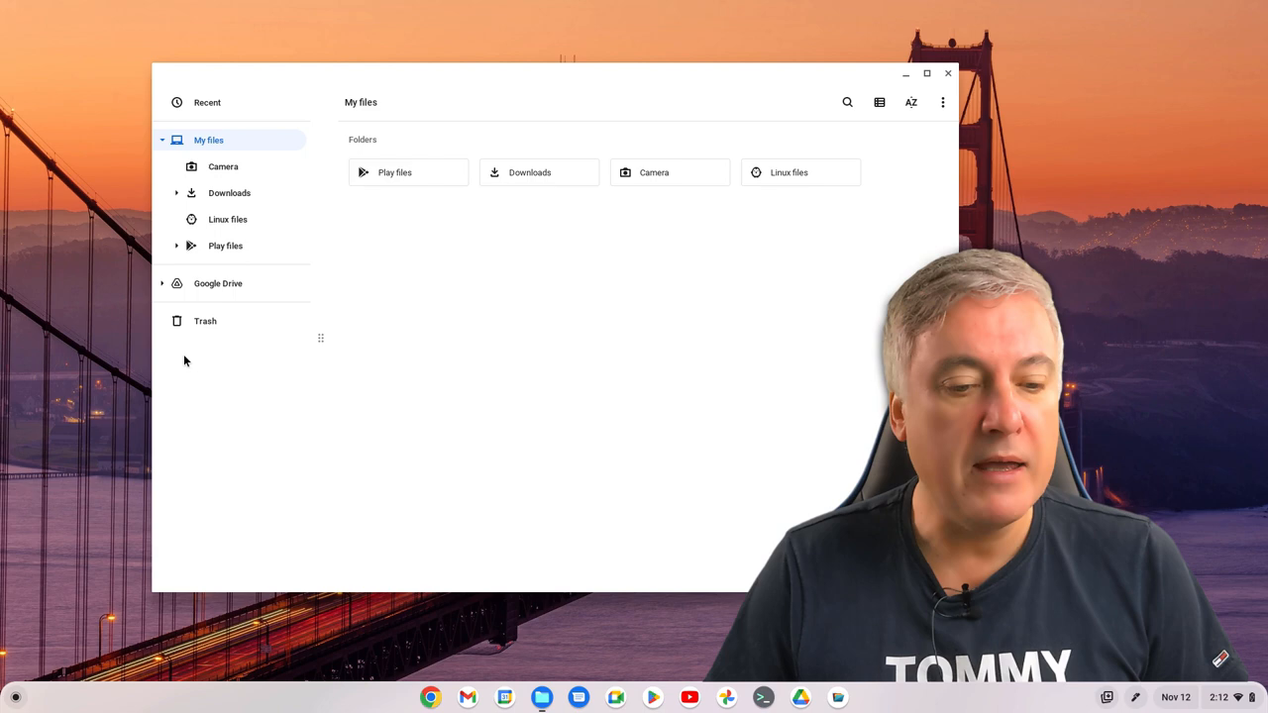
mouse_move(206, 321)
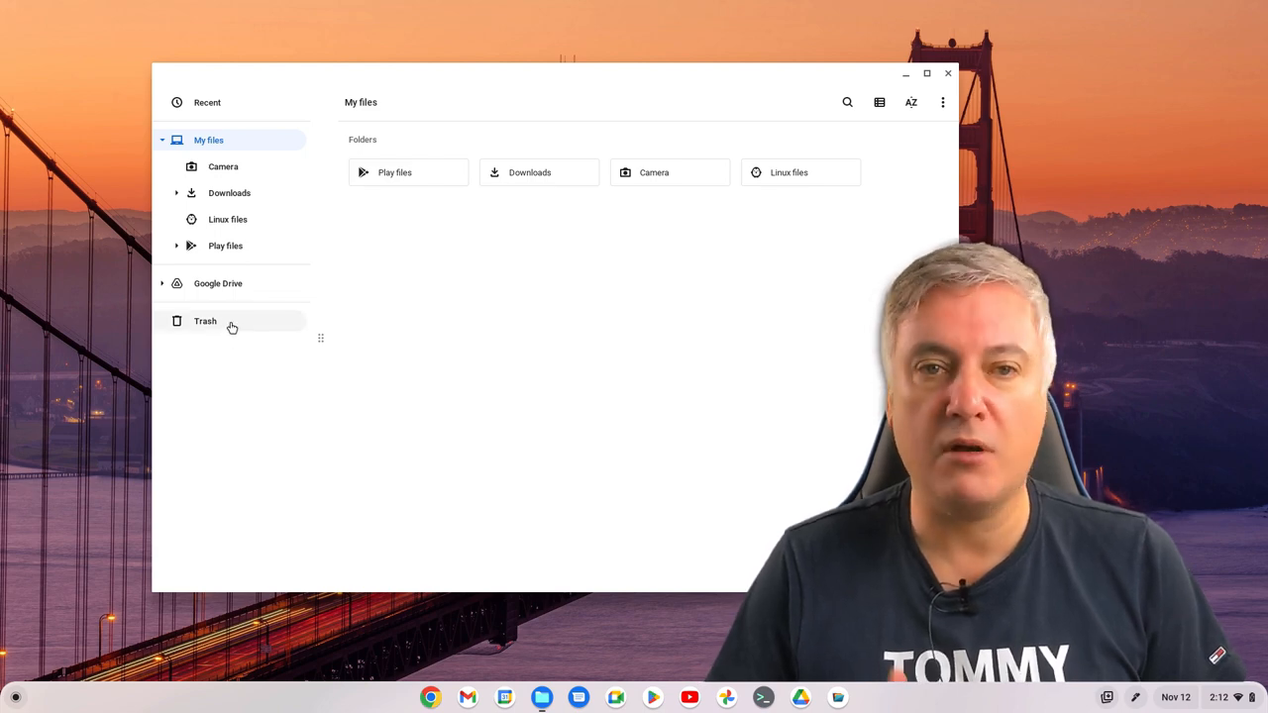
mouse_move(255, 380)
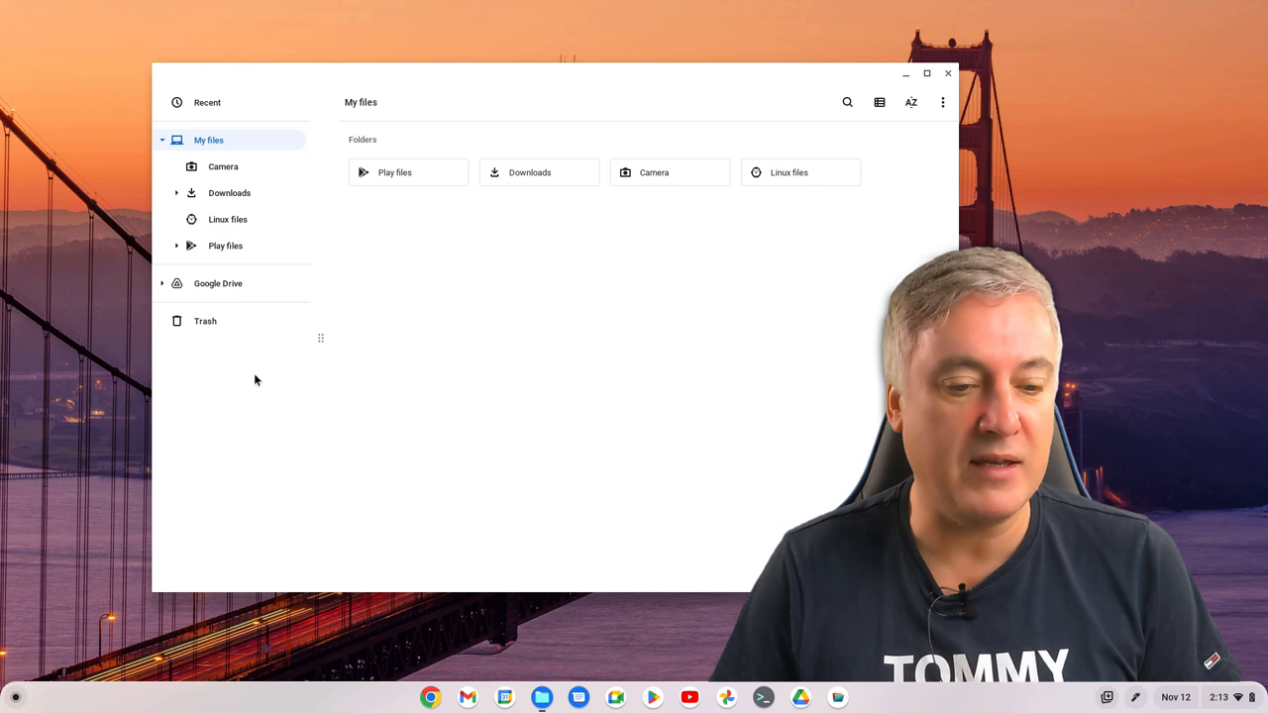
mouse_move(143, 315)
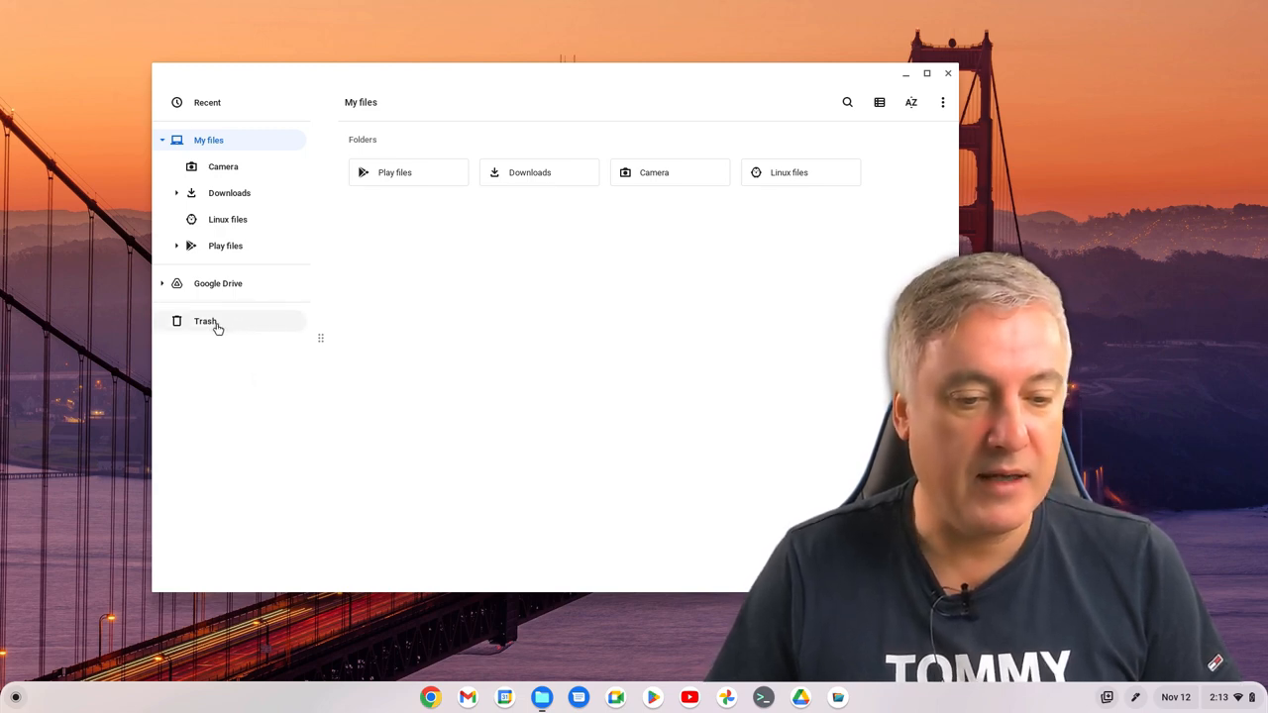
Step: Move the ChromeOS 107 update image from Downloads into Trash and go back to Downloads
click(206, 321)
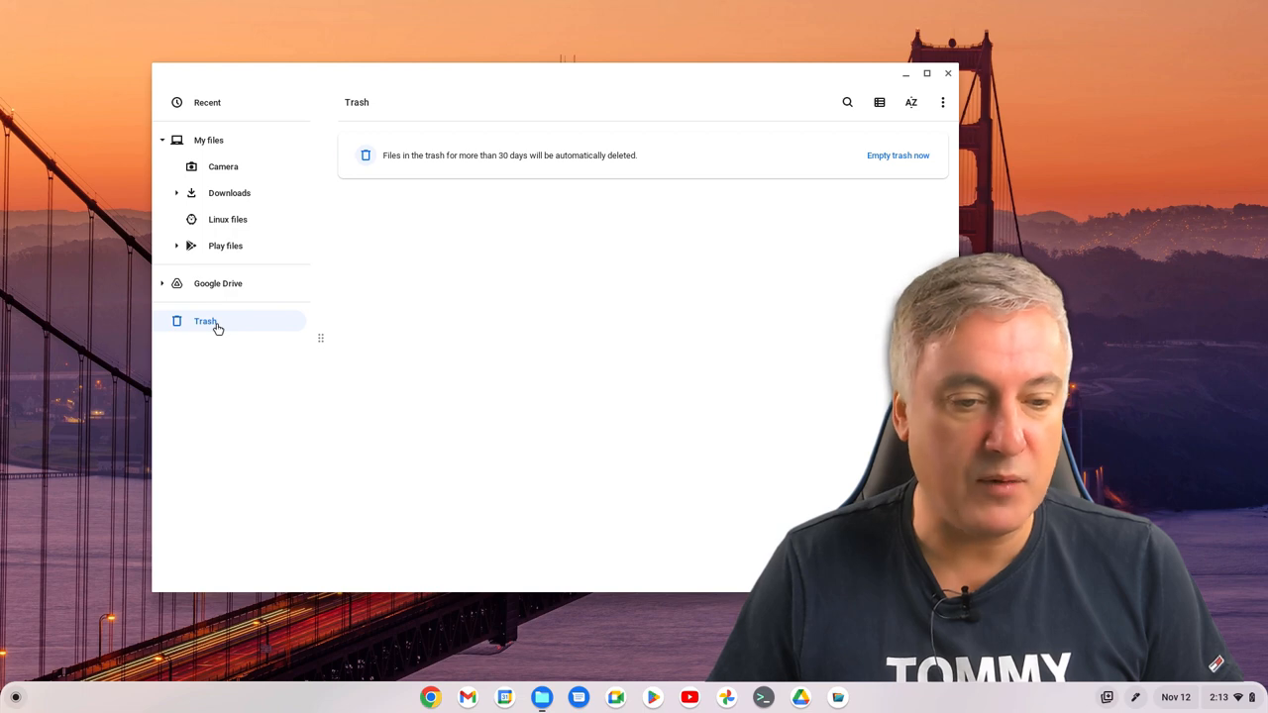
mouse_move(220, 195)
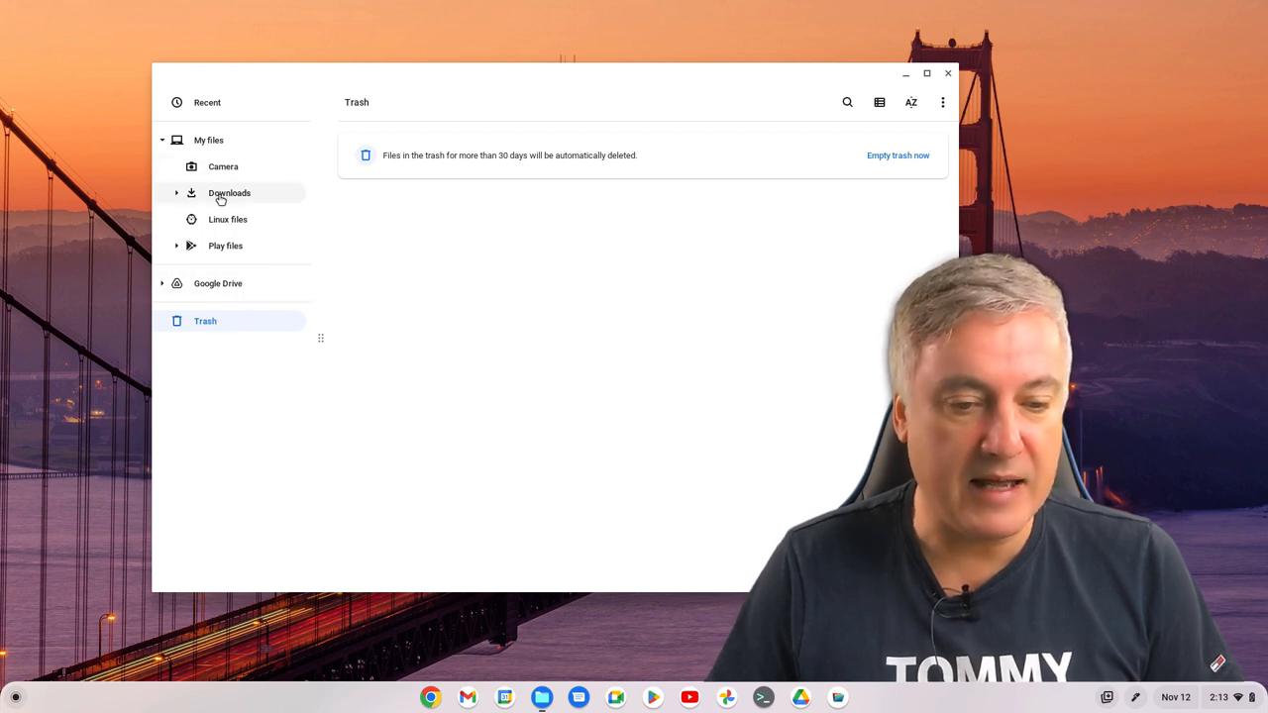
click(230, 192)
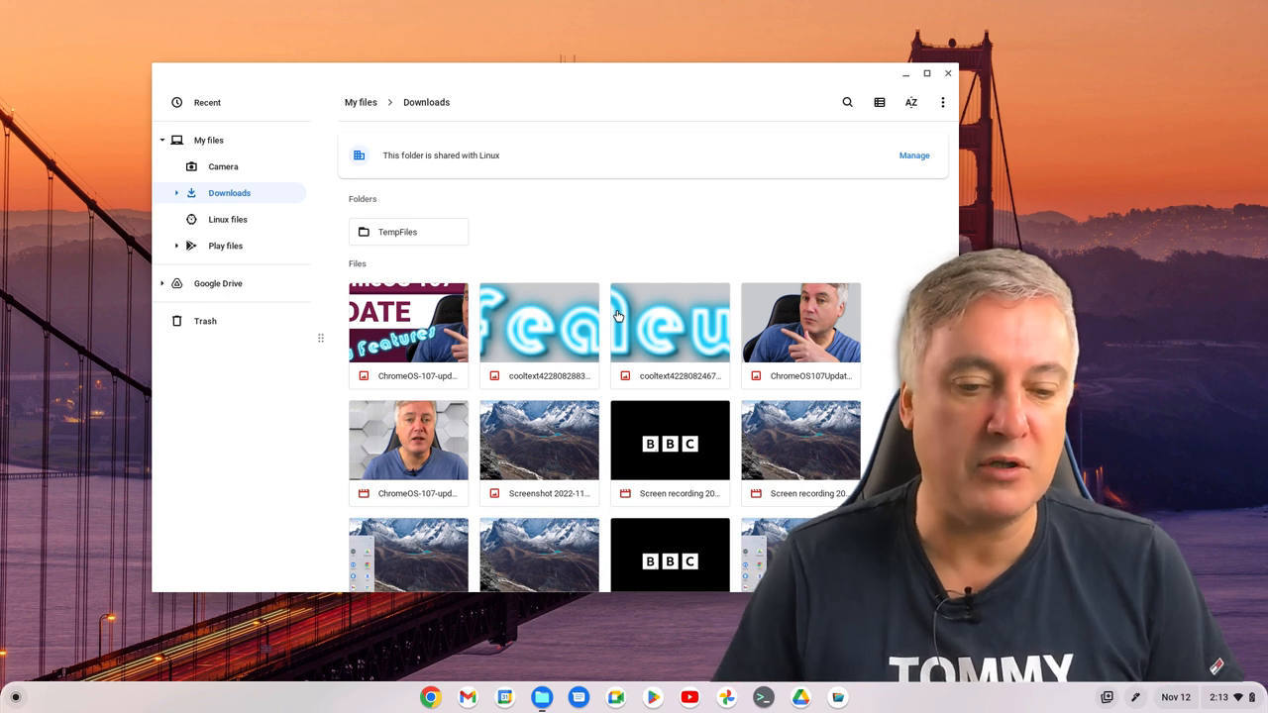
mouse_move(515, 365)
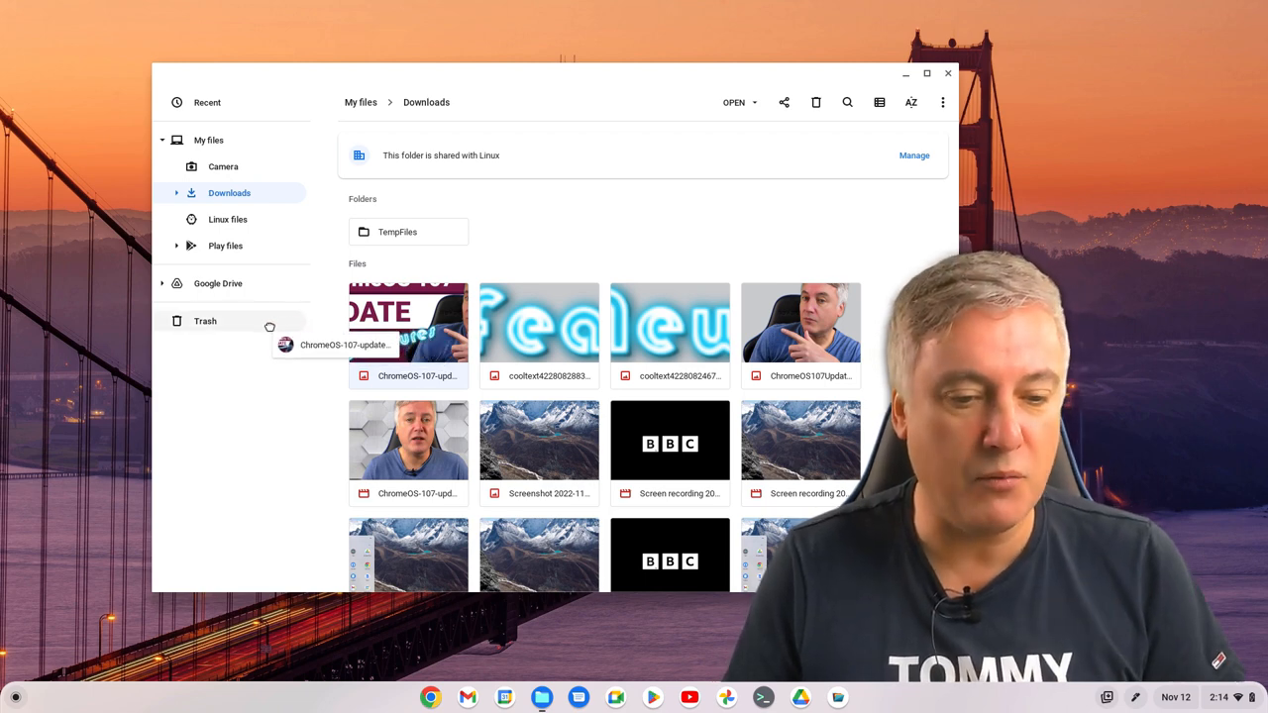
click(206, 321)
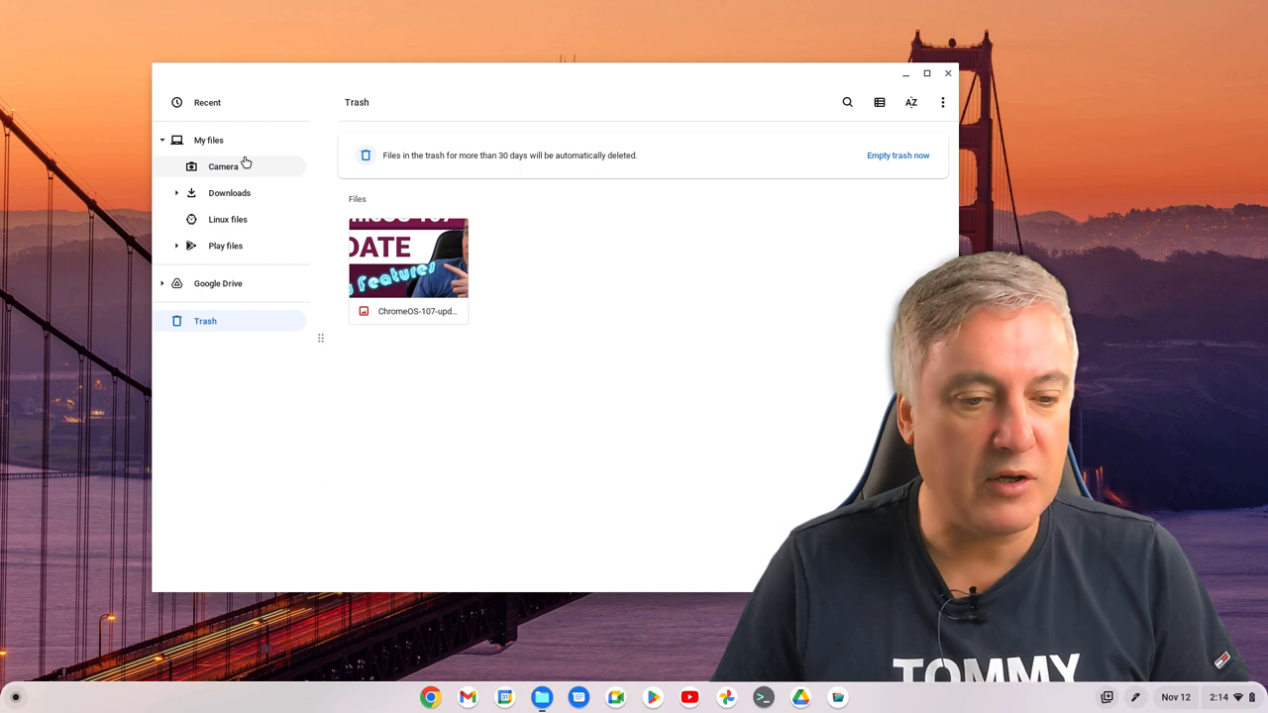
click(230, 192)
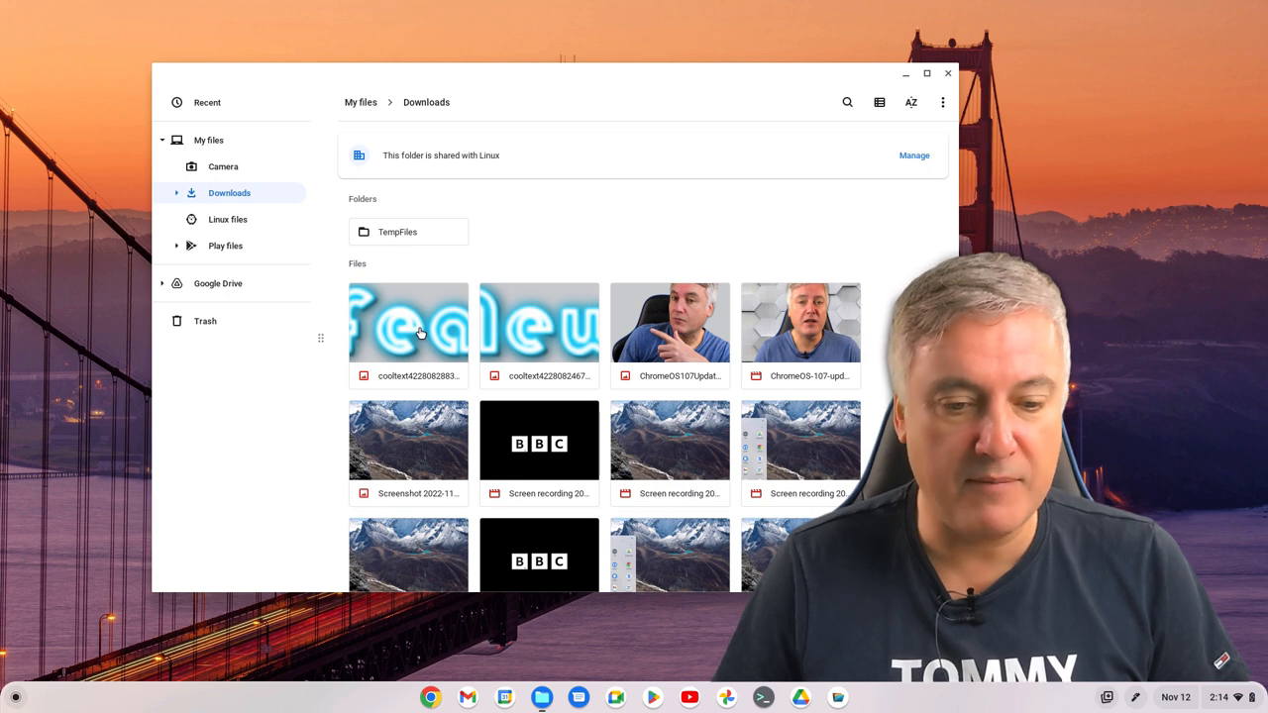
Step: Send the cooltext banner image to Trash via its context menu, check Trash, and return to Downloads
right_click(408, 321)
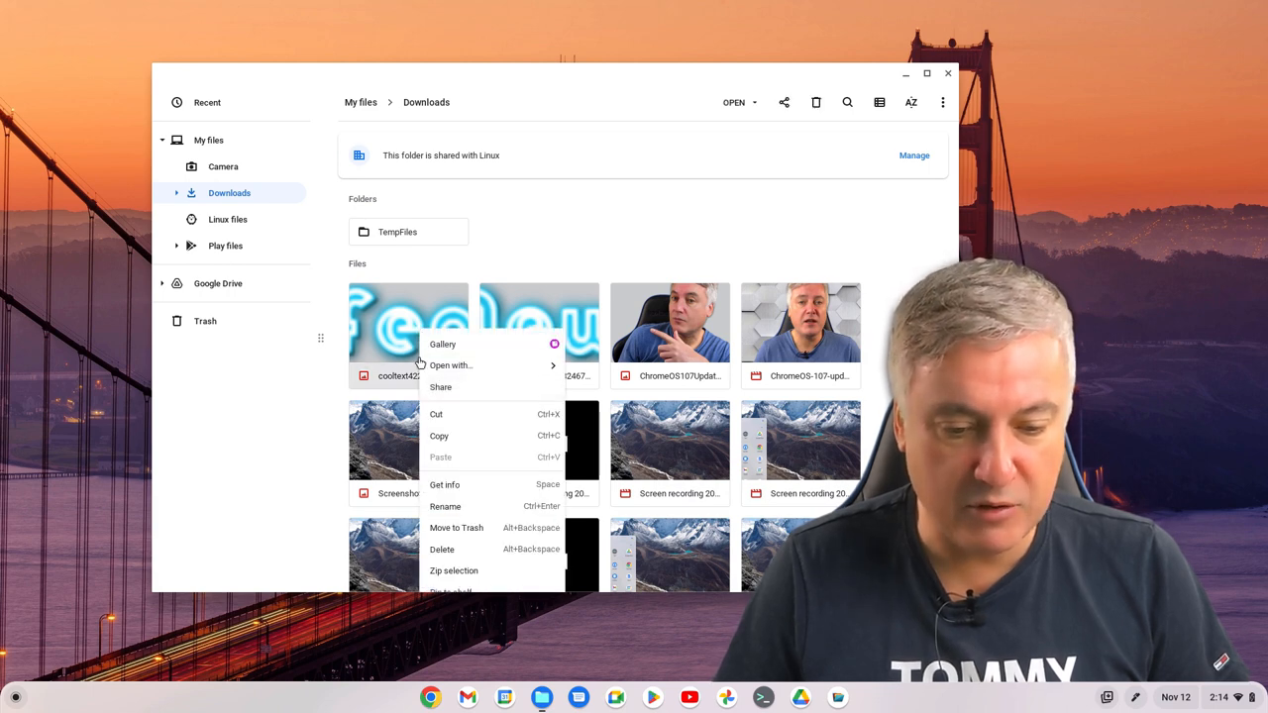
mouse_move(455, 527)
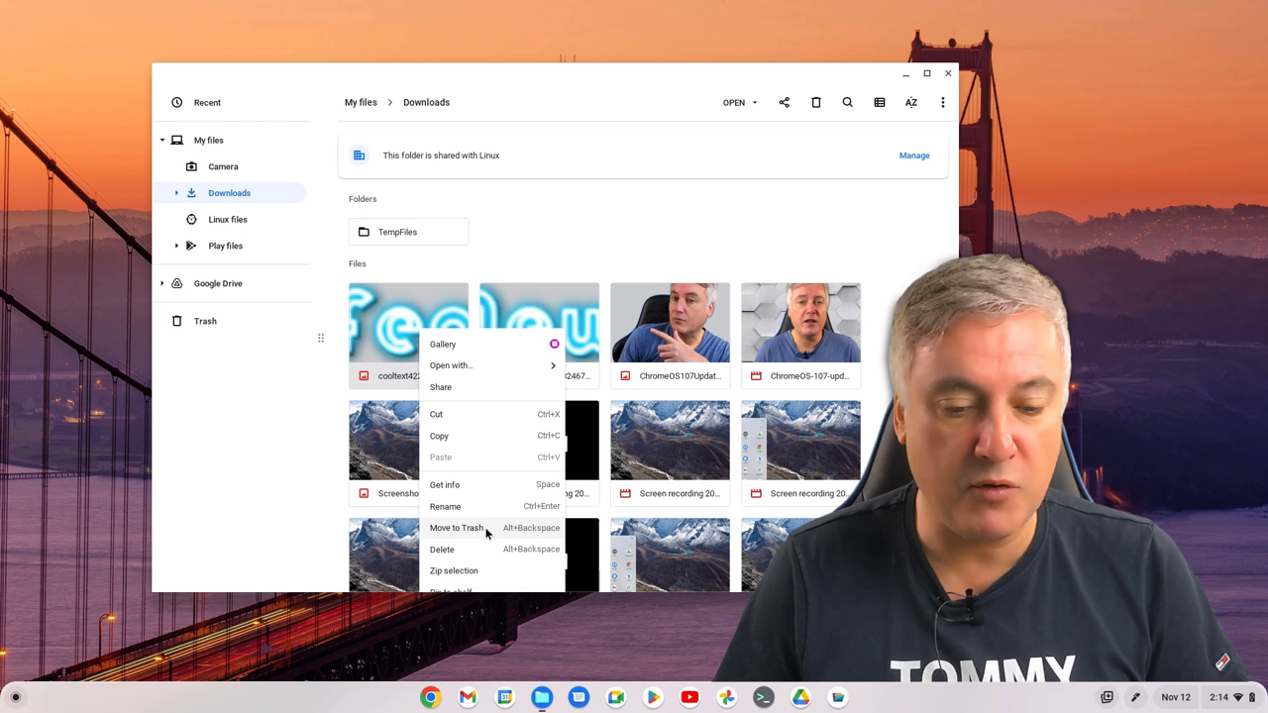
click(456, 527)
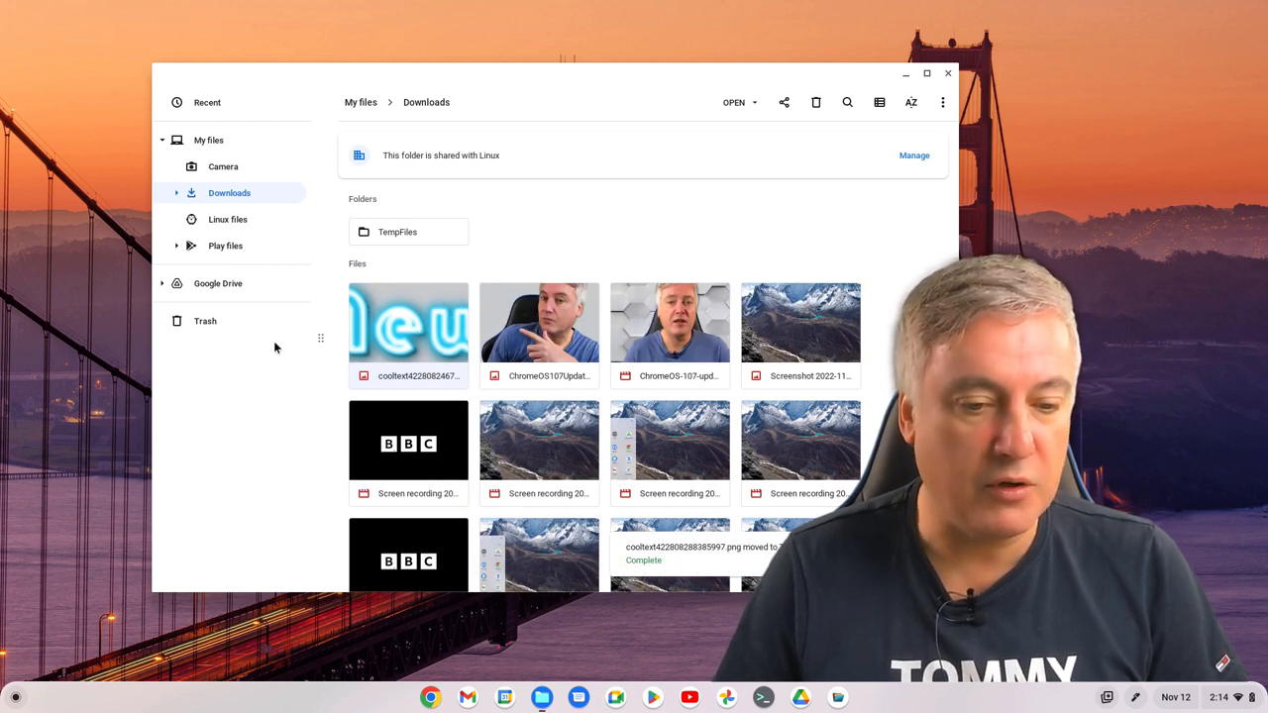
click(206, 321)
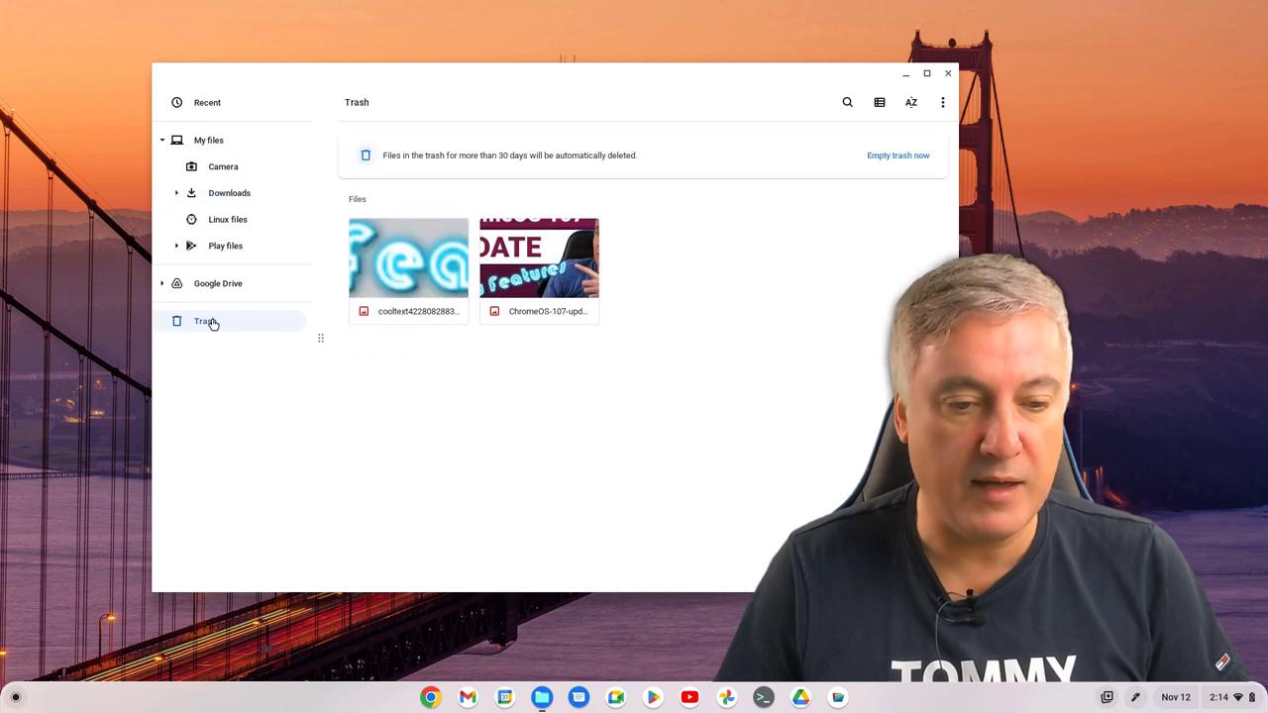
mouse_move(230, 193)
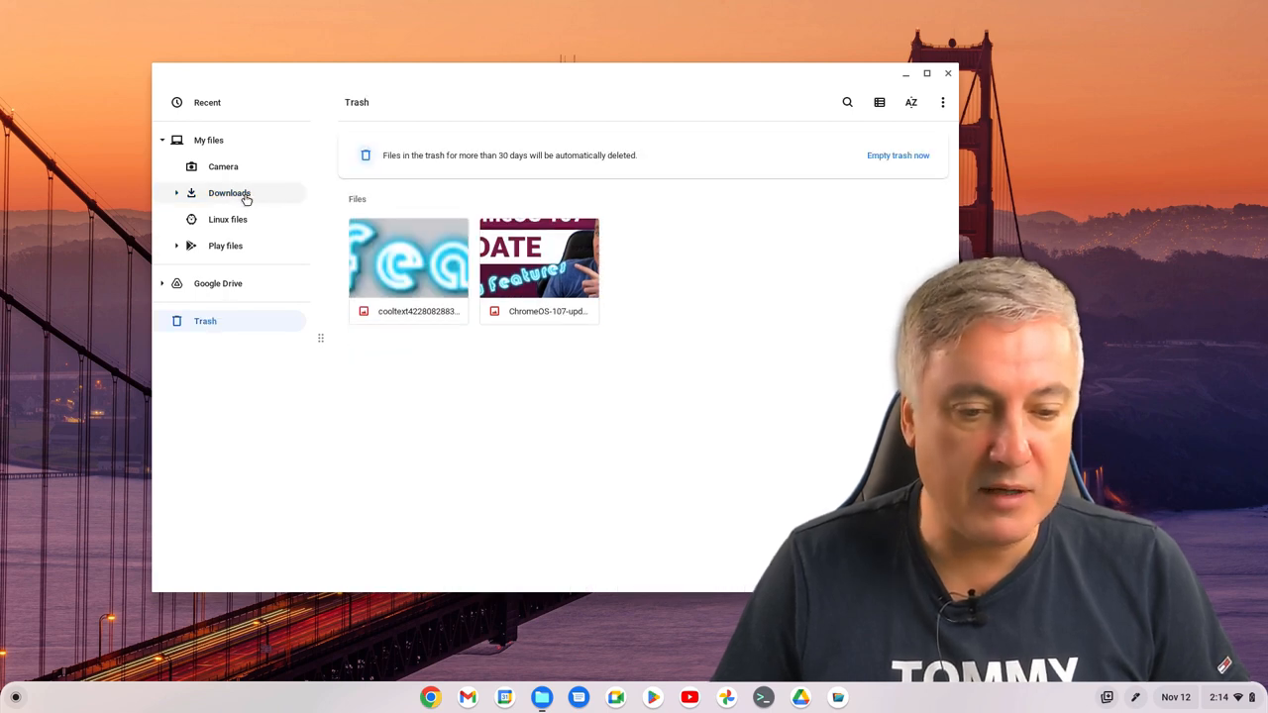
click(230, 192)
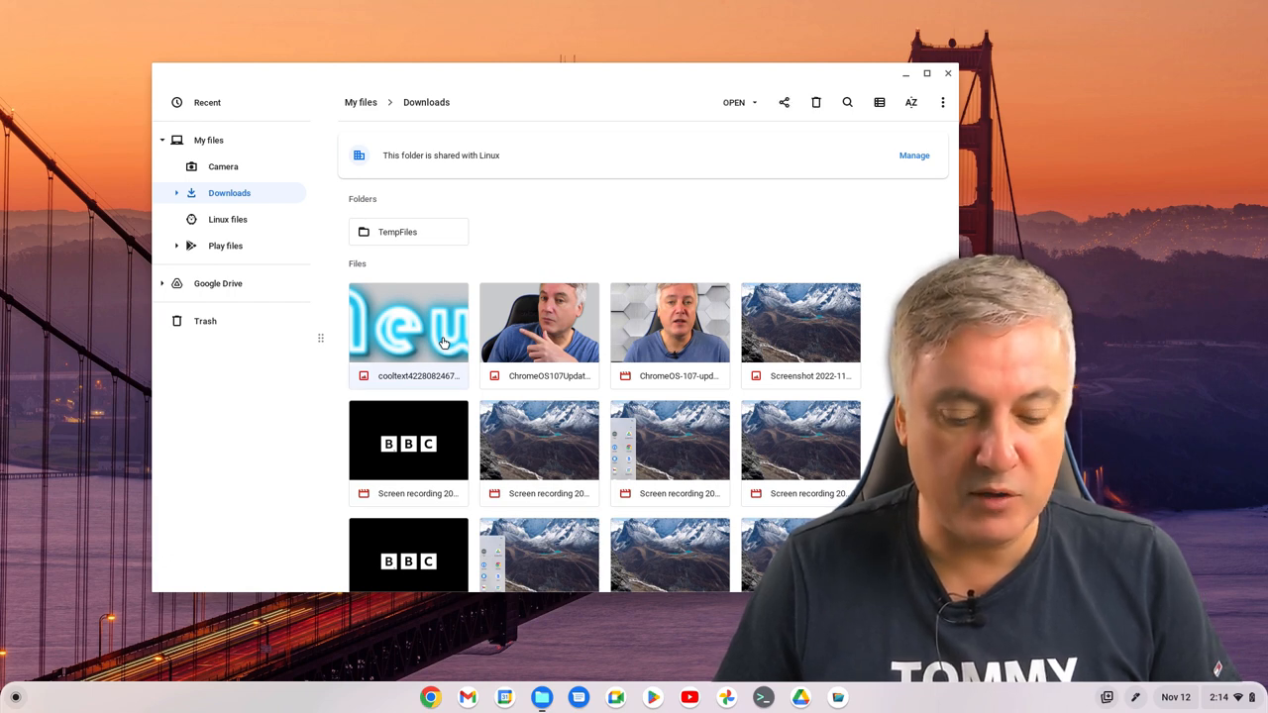
mouse_move(505, 326)
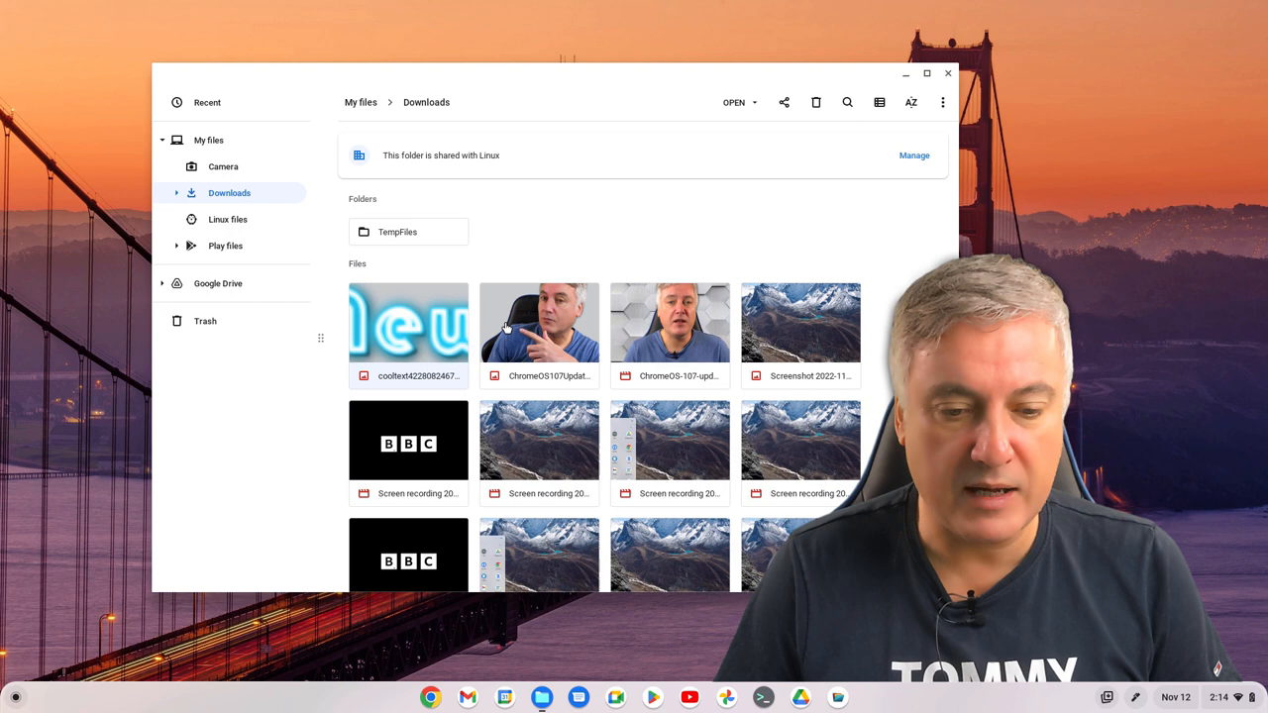
Step: Select the ChromeOS 107 update image, a second image and a screen recording together (3 files)
click(538, 321)
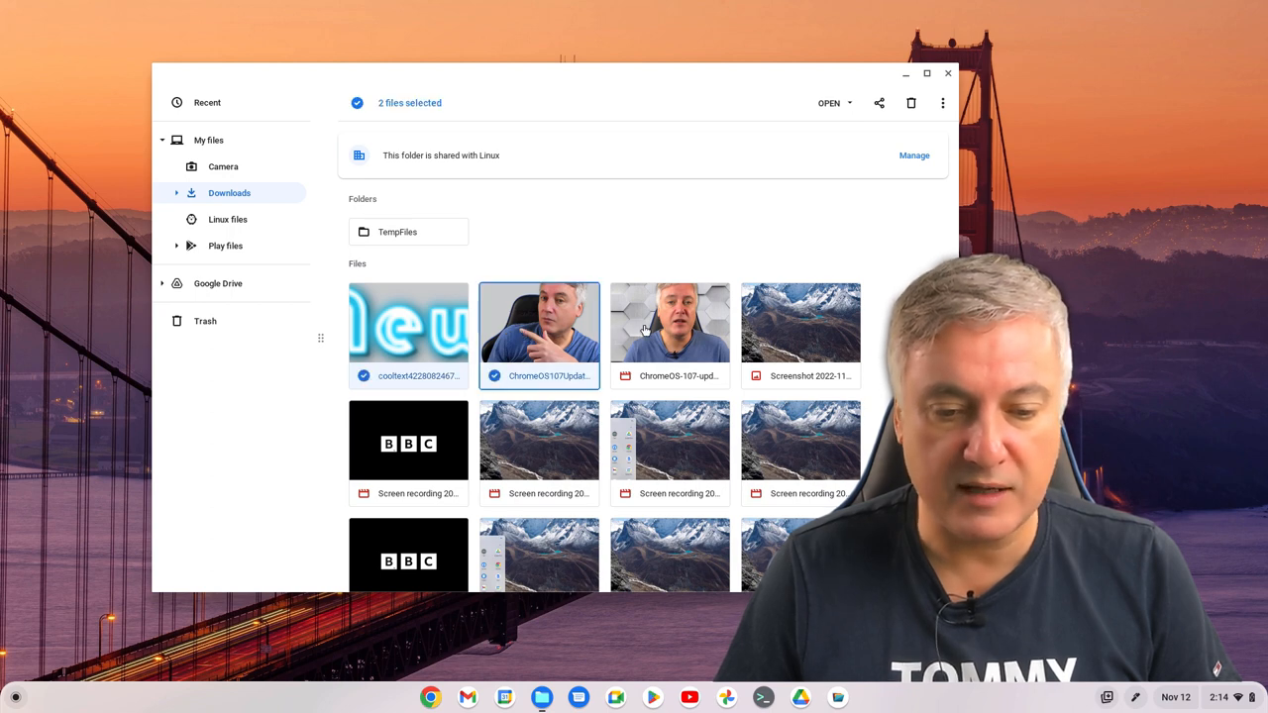
click(669, 321)
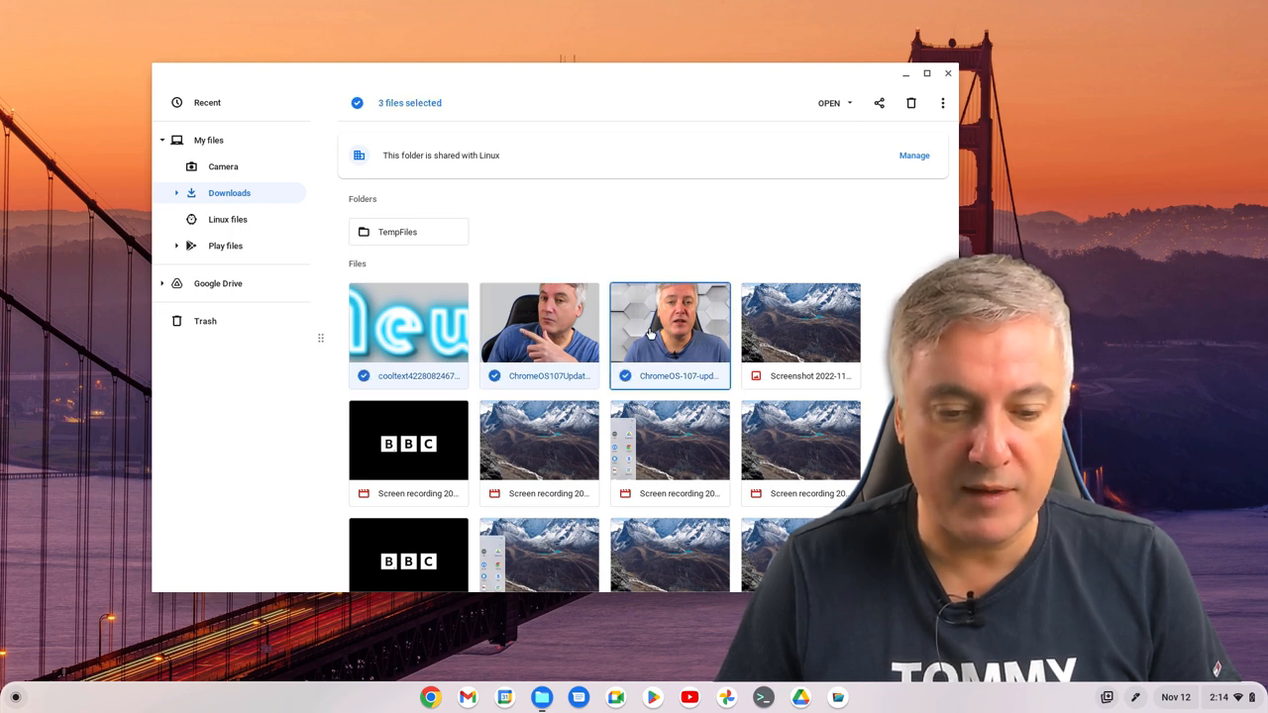
mouse_move(525, 447)
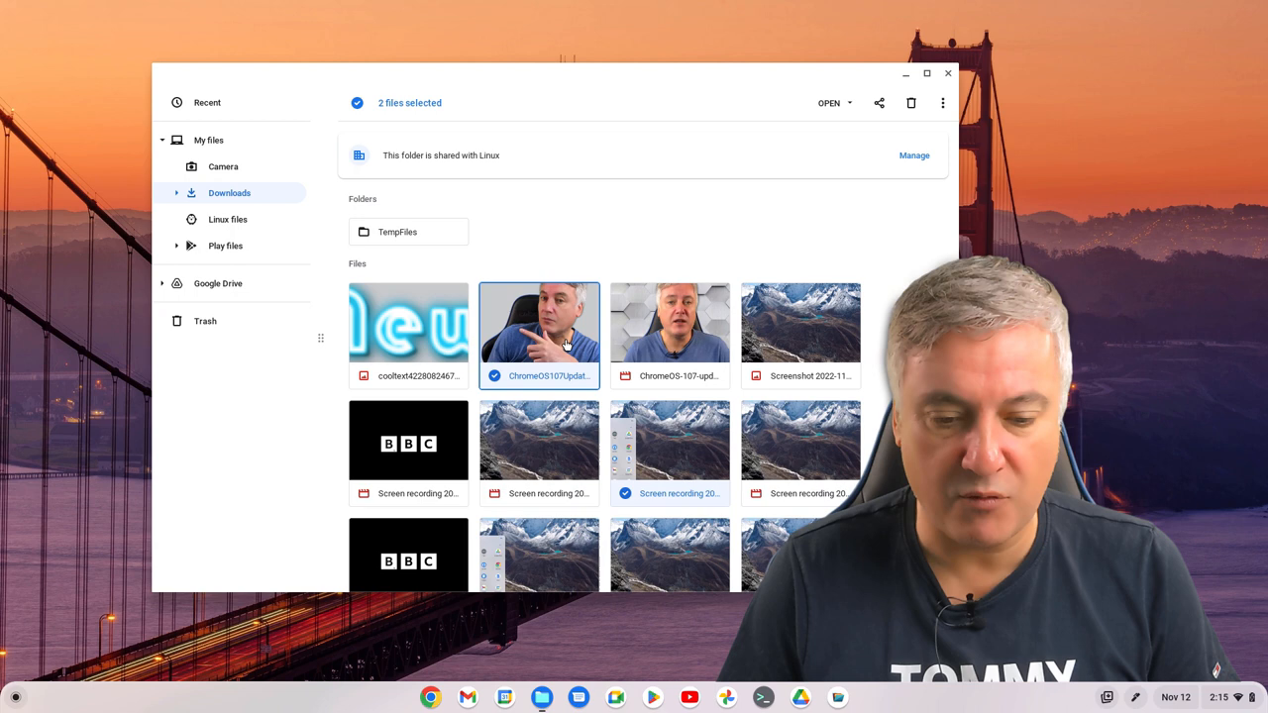
click(408, 527)
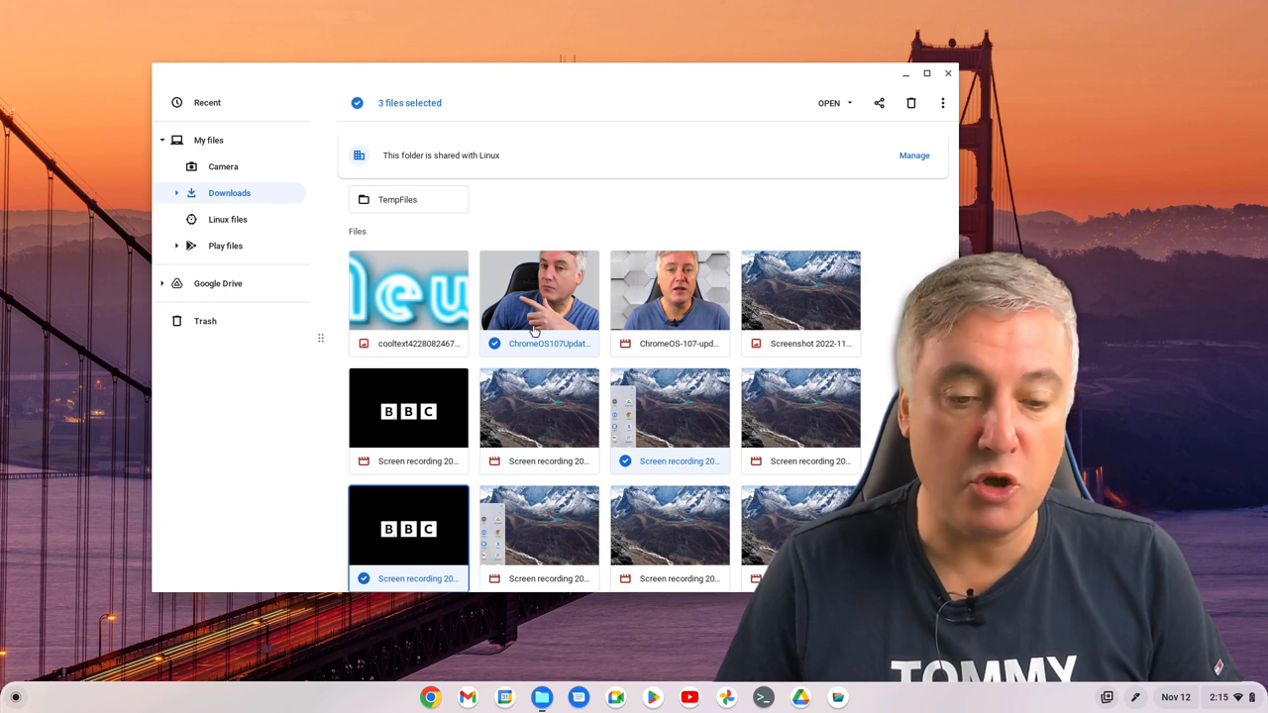
mouse_move(474, 310)
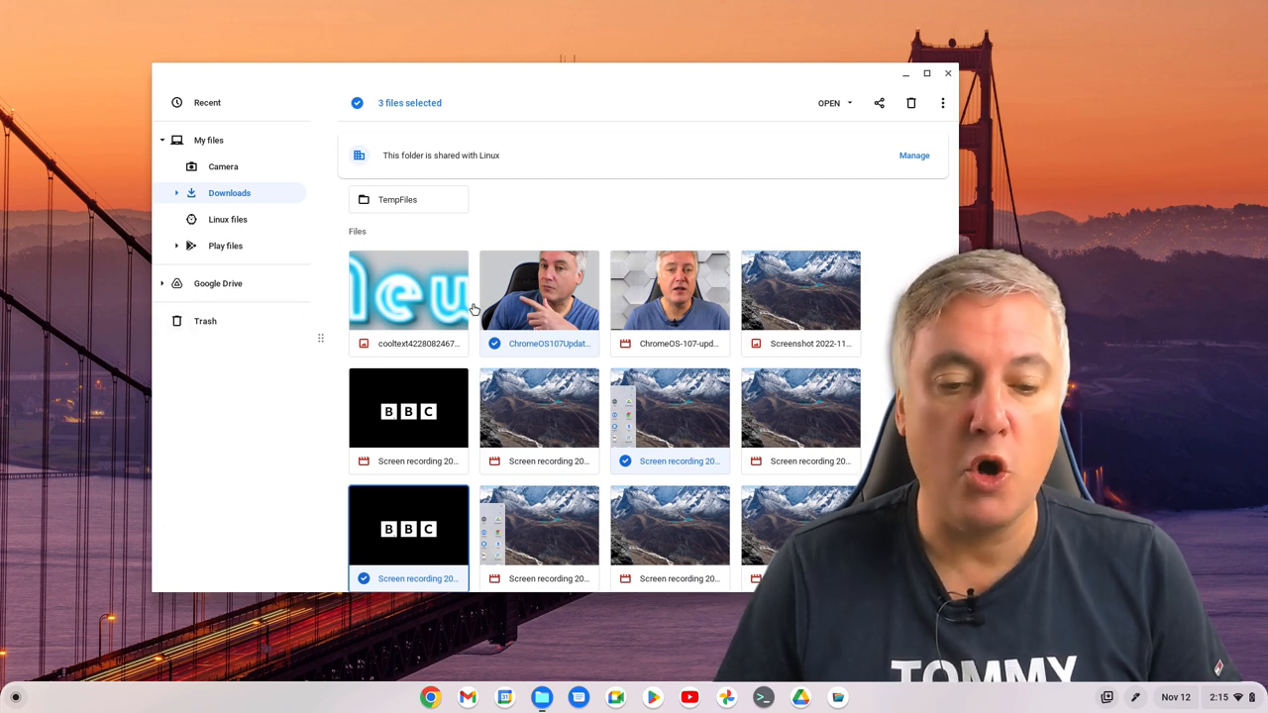
mouse_move(519, 313)
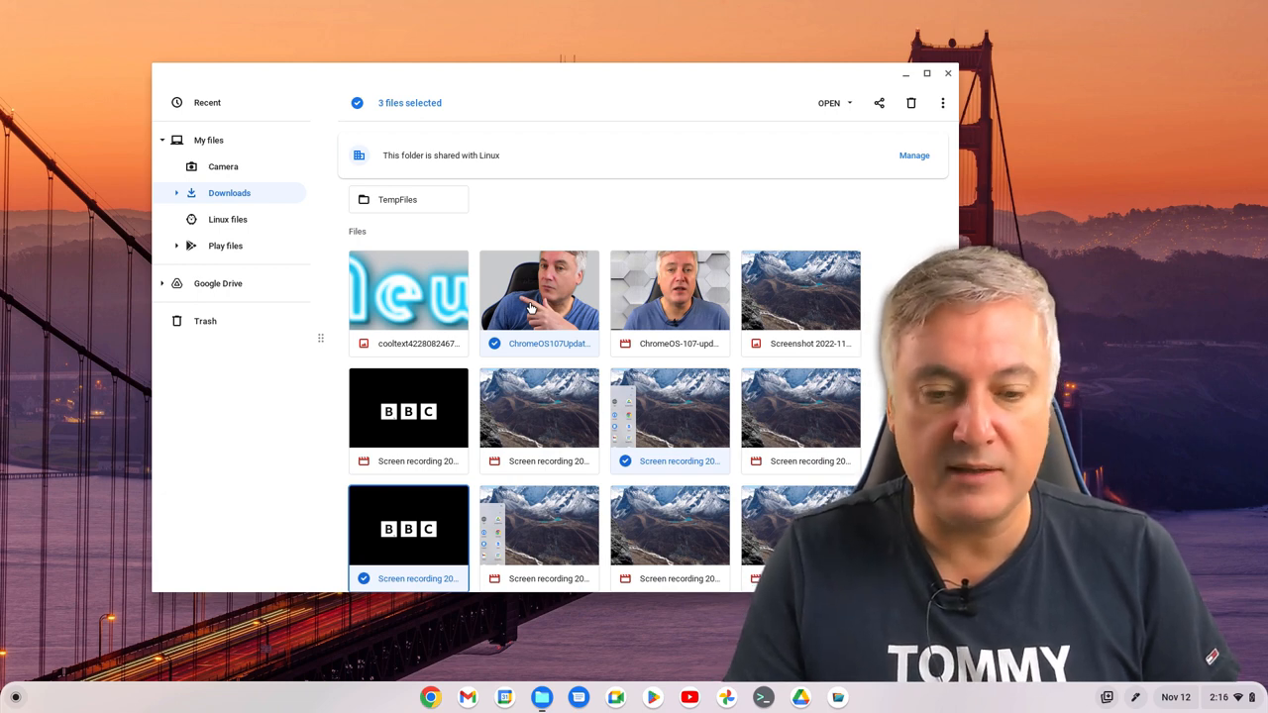
Step: Trash the three selected files, then restore the BBC screen recording from Trash into Downloads
click(911, 103)
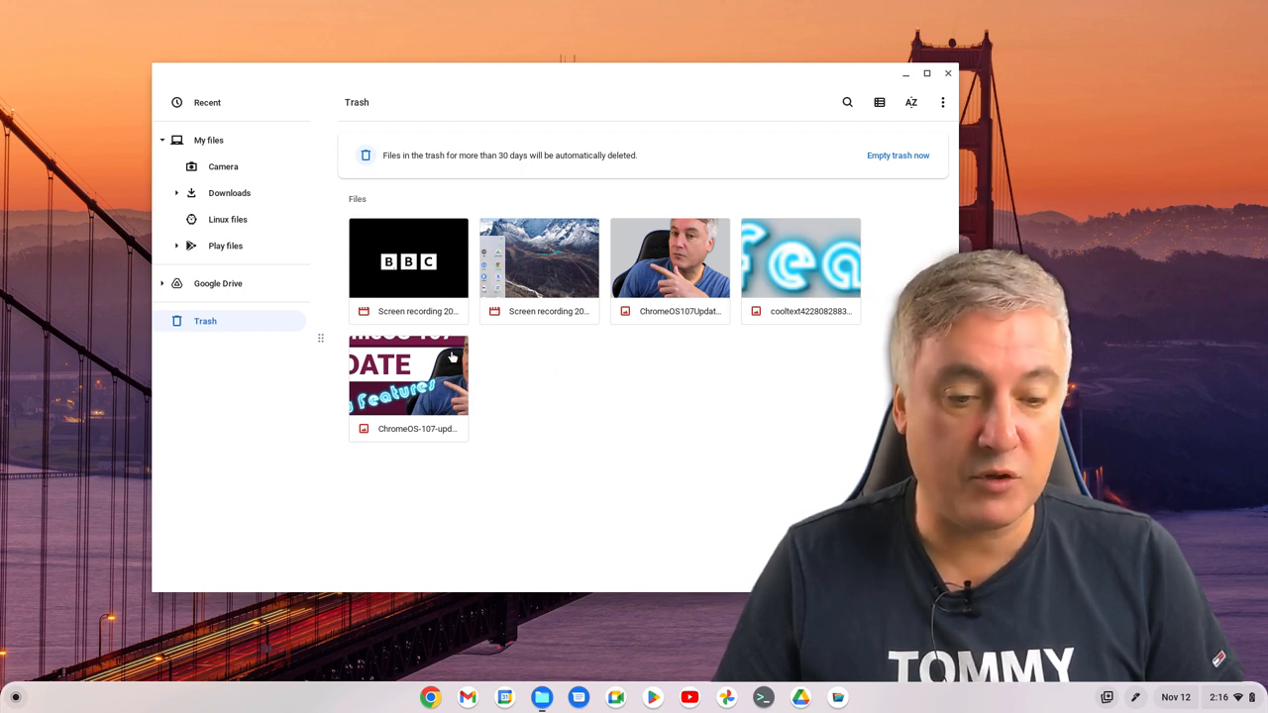
mouse_move(416, 267)
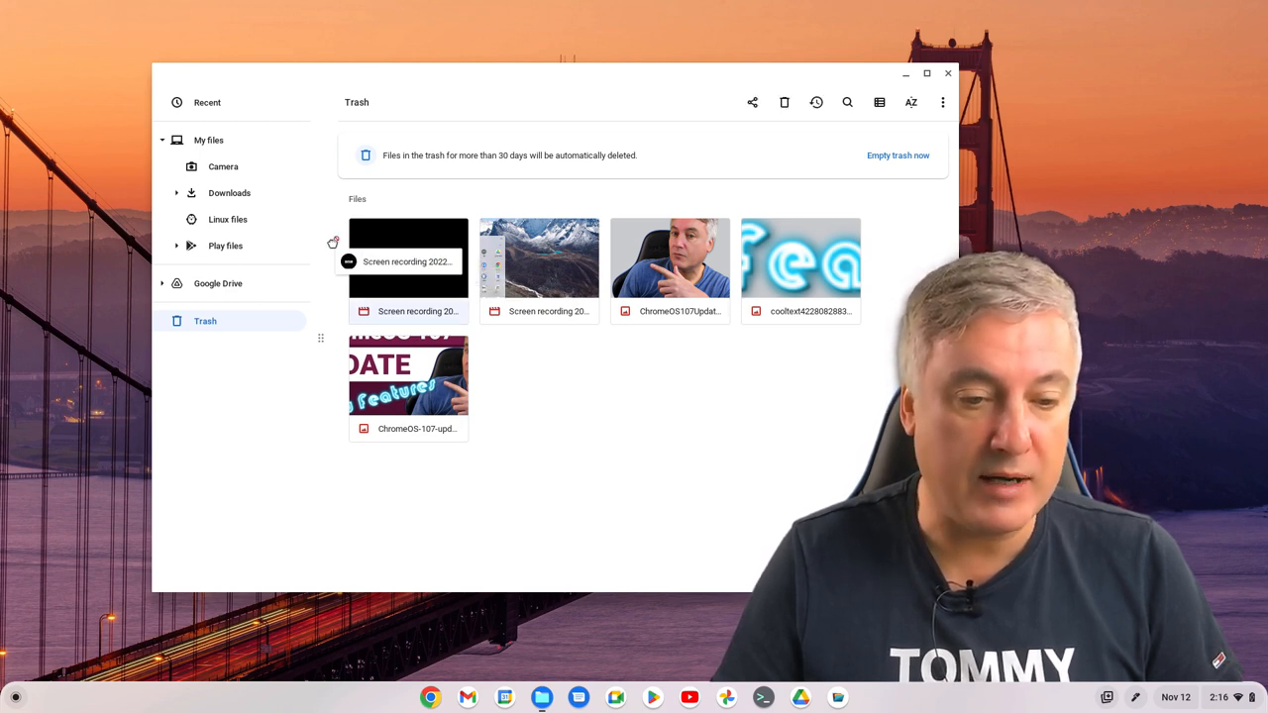
click(228, 218)
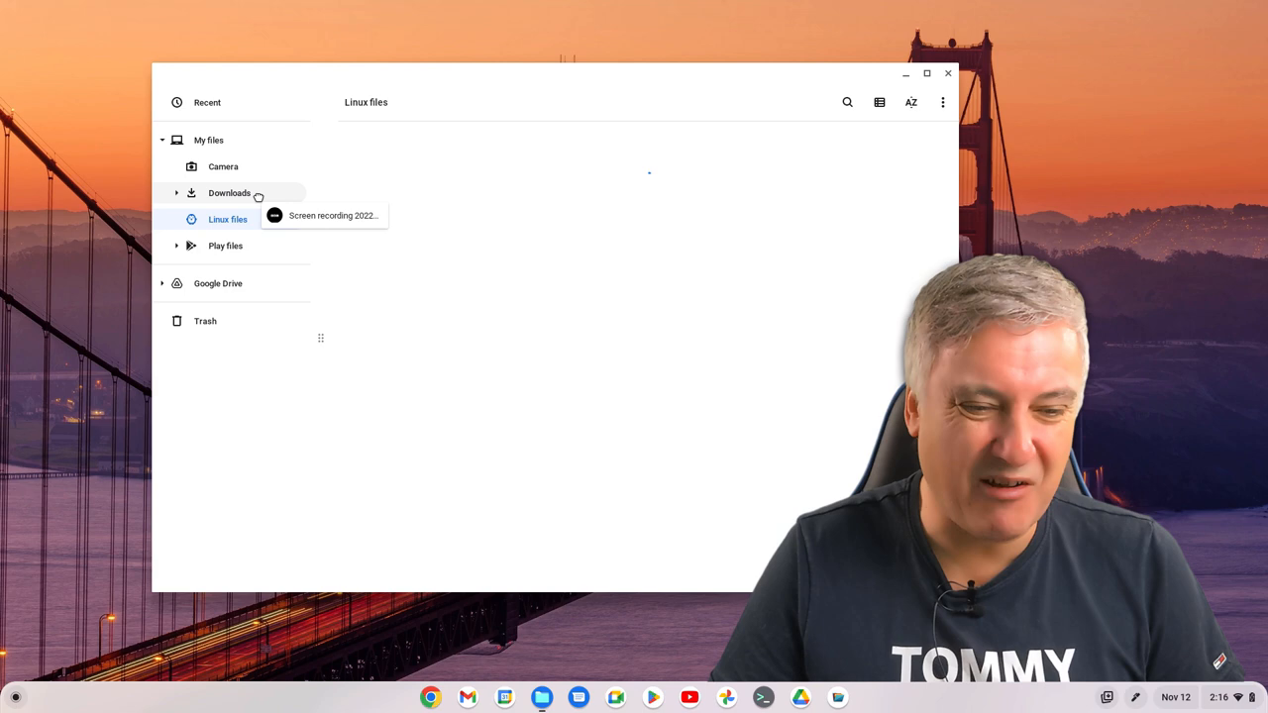
click(229, 192)
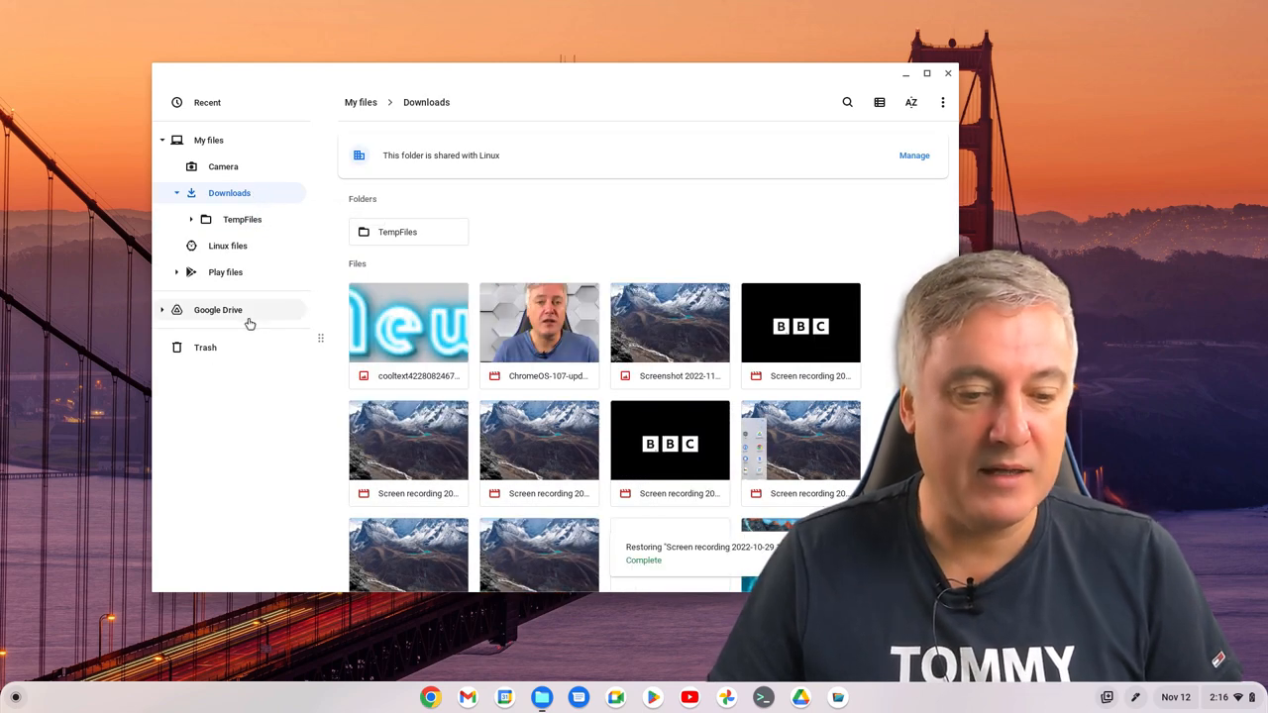
Step: Restore the remaining trashed files so Trash is empty, then show Downloads again
click(206, 347)
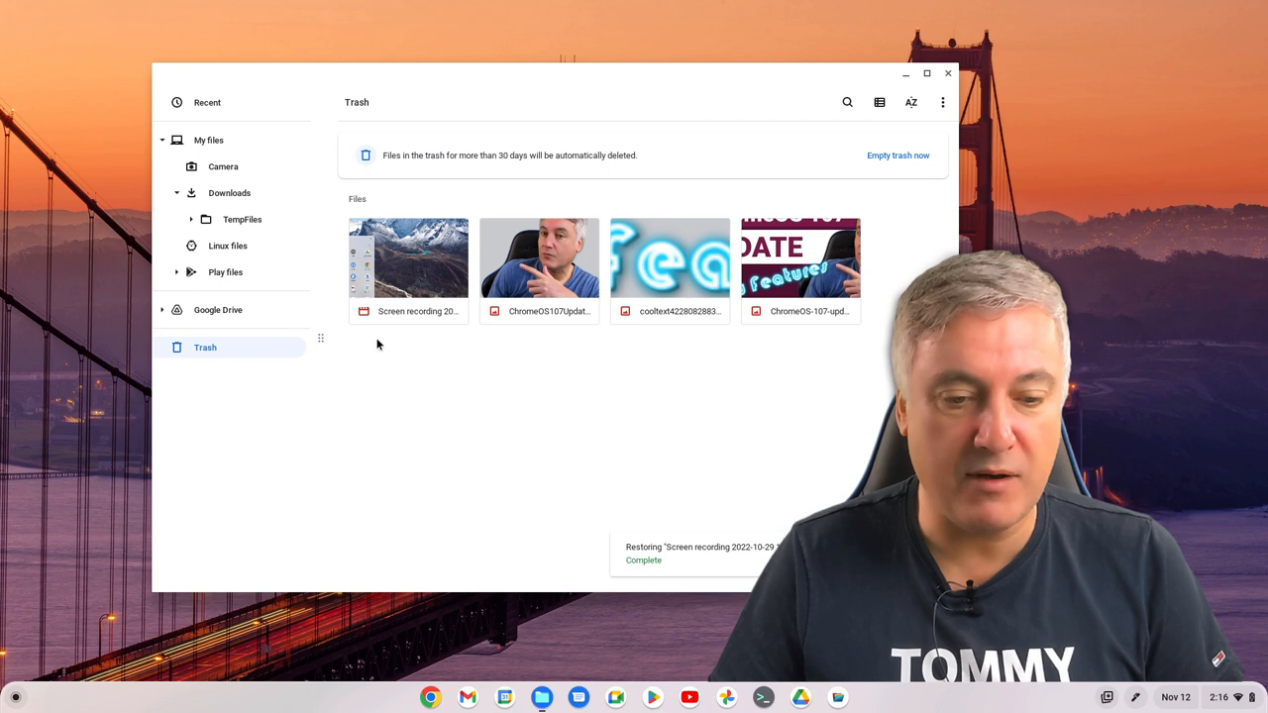
right_click(408, 258)
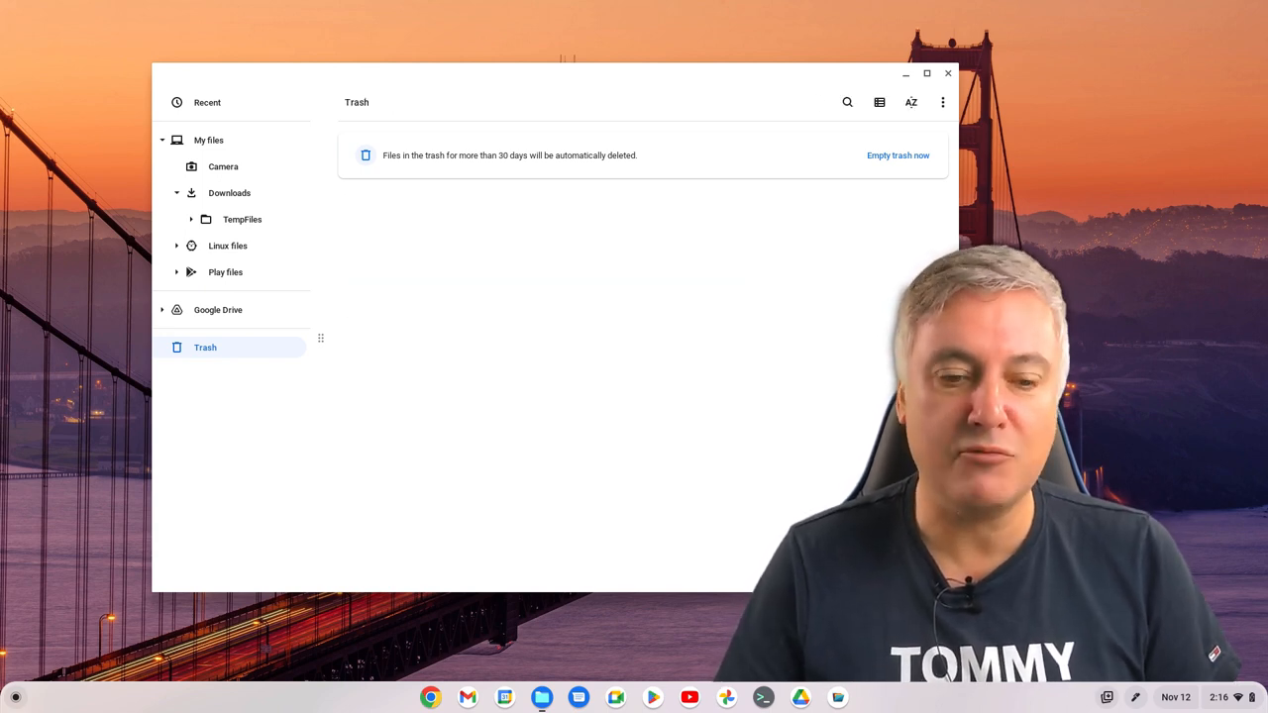
mouse_move(222, 167)
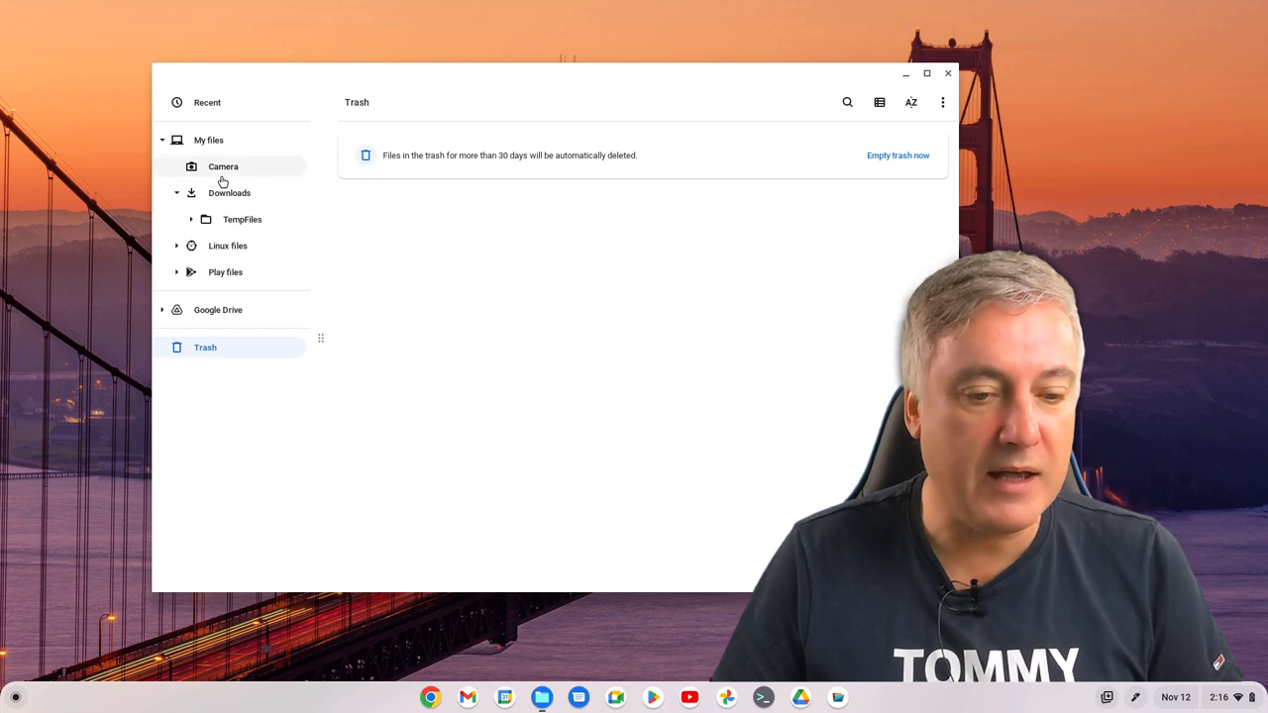
click(230, 192)
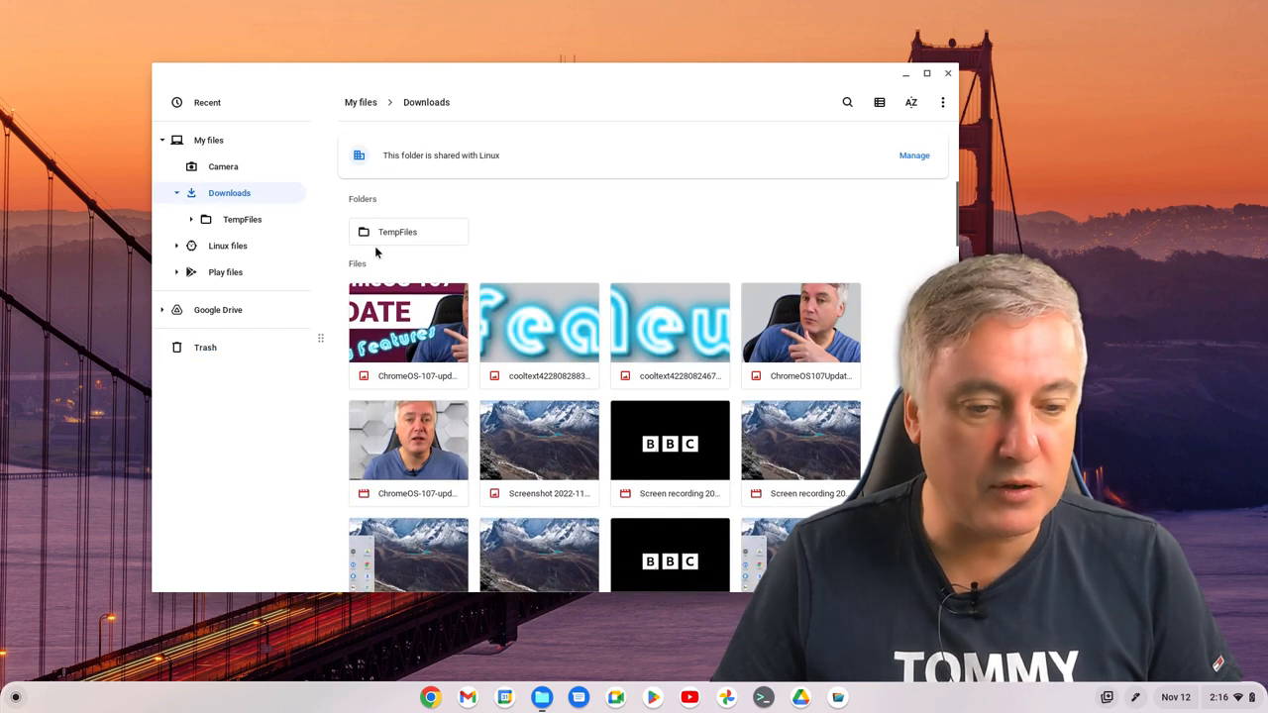
click(206, 348)
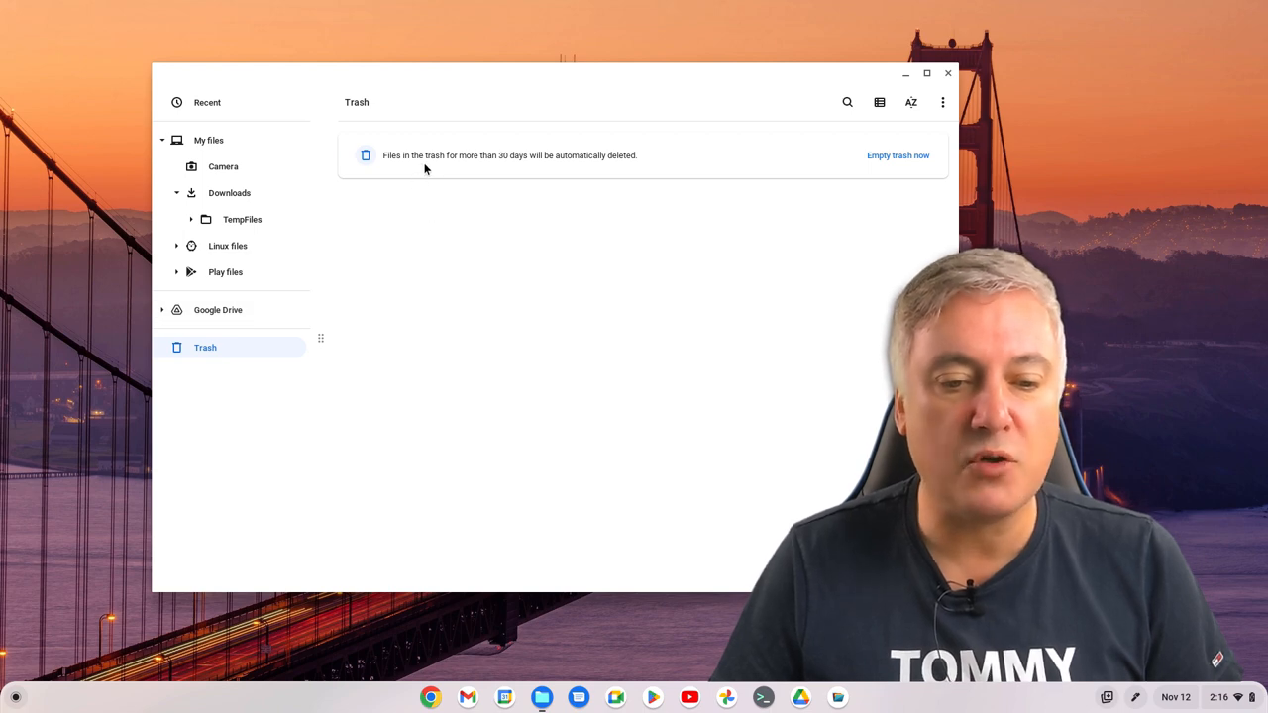
mouse_move(452, 167)
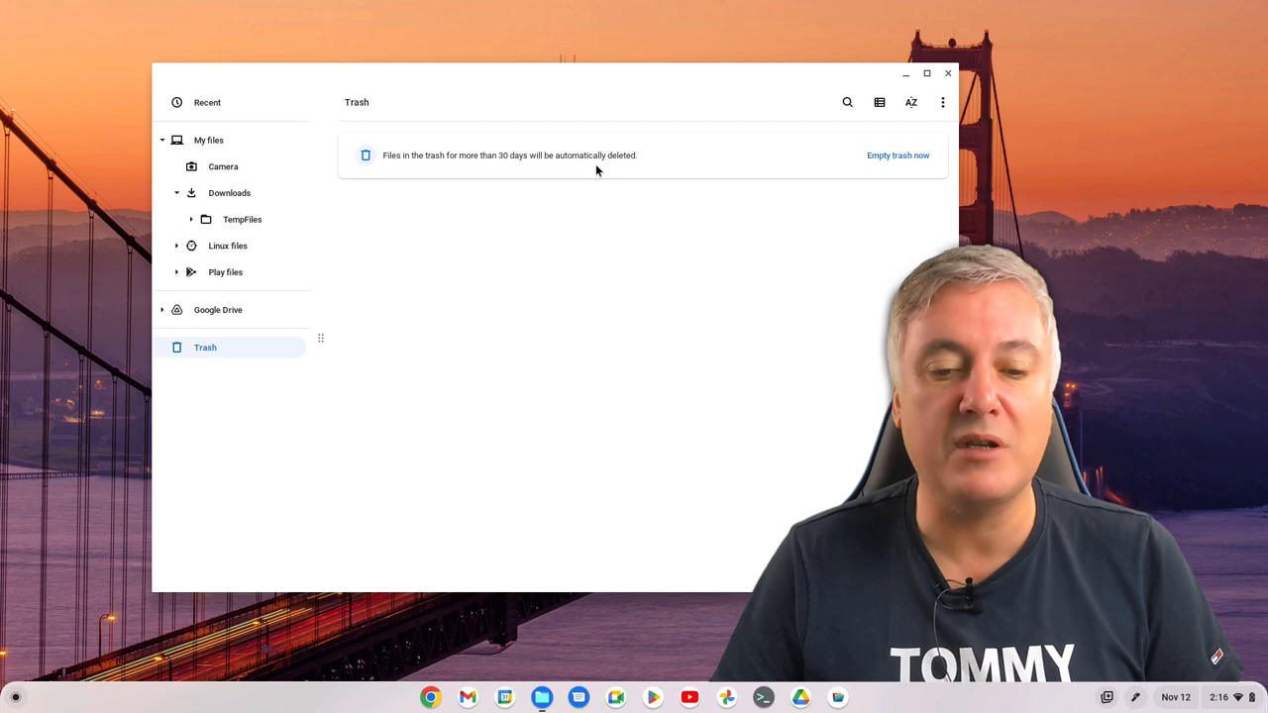
mouse_move(836, 174)
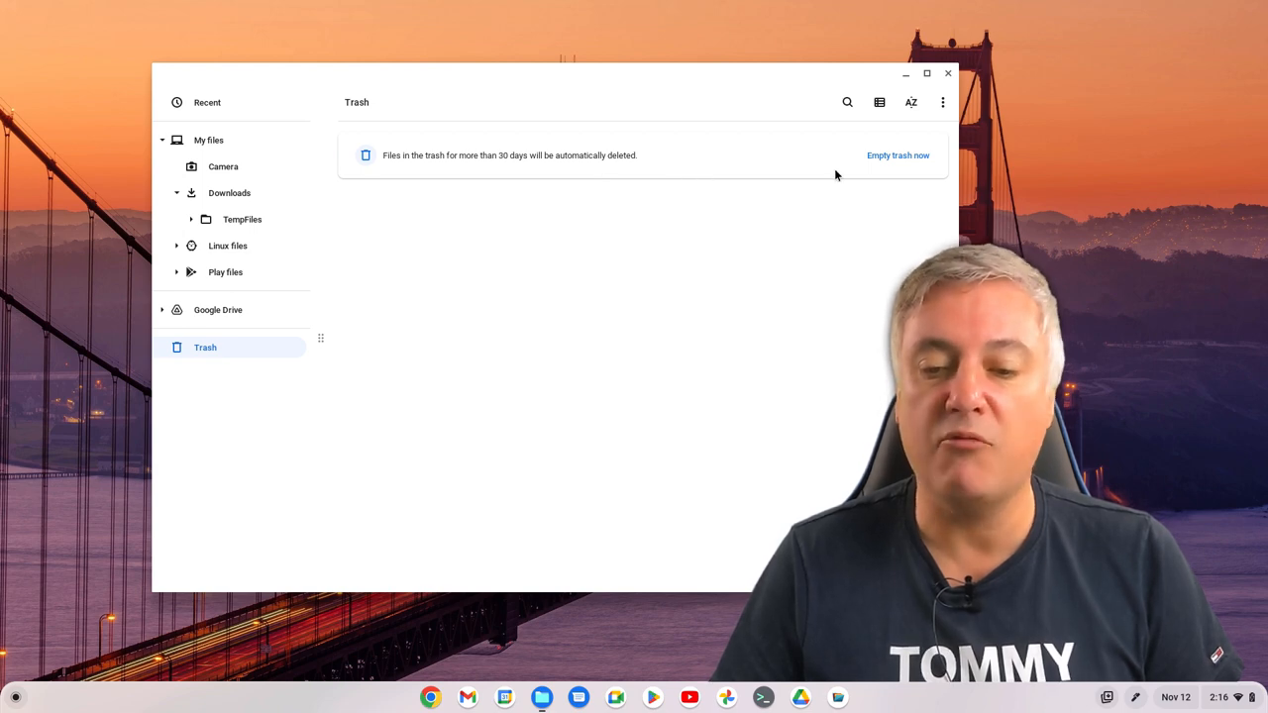
mouse_move(901, 166)
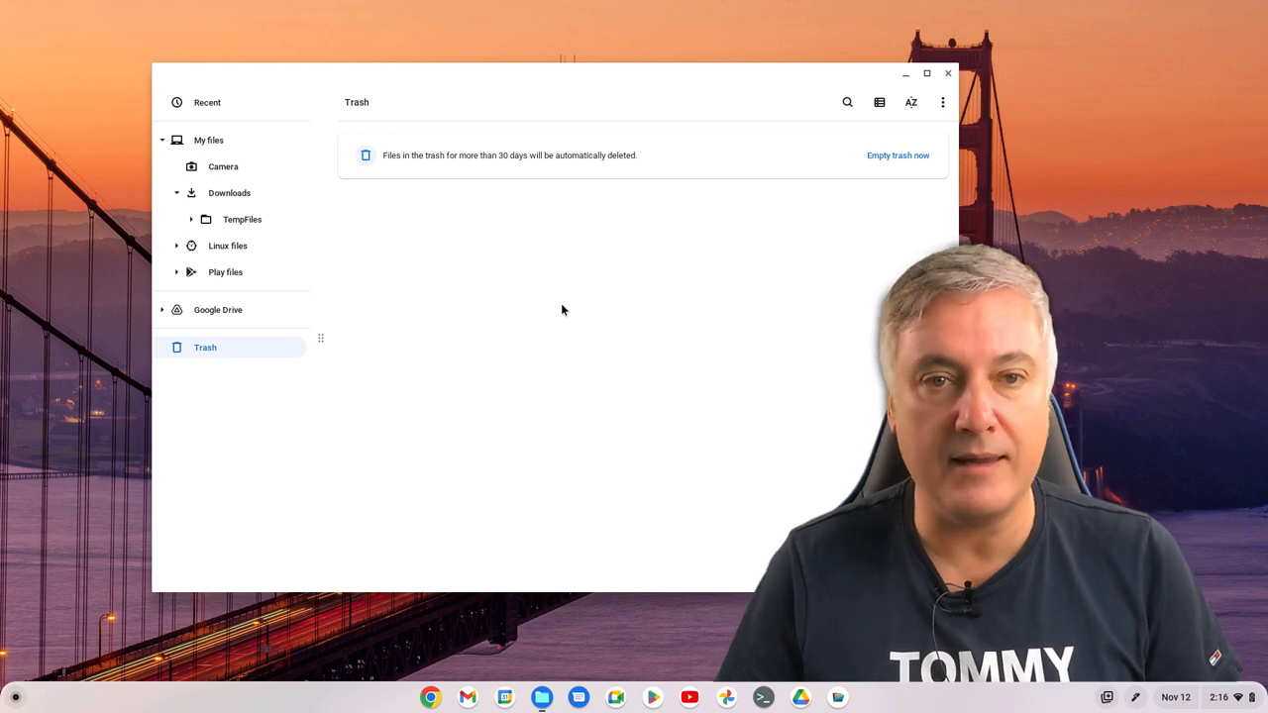
mouse_move(848, 170)
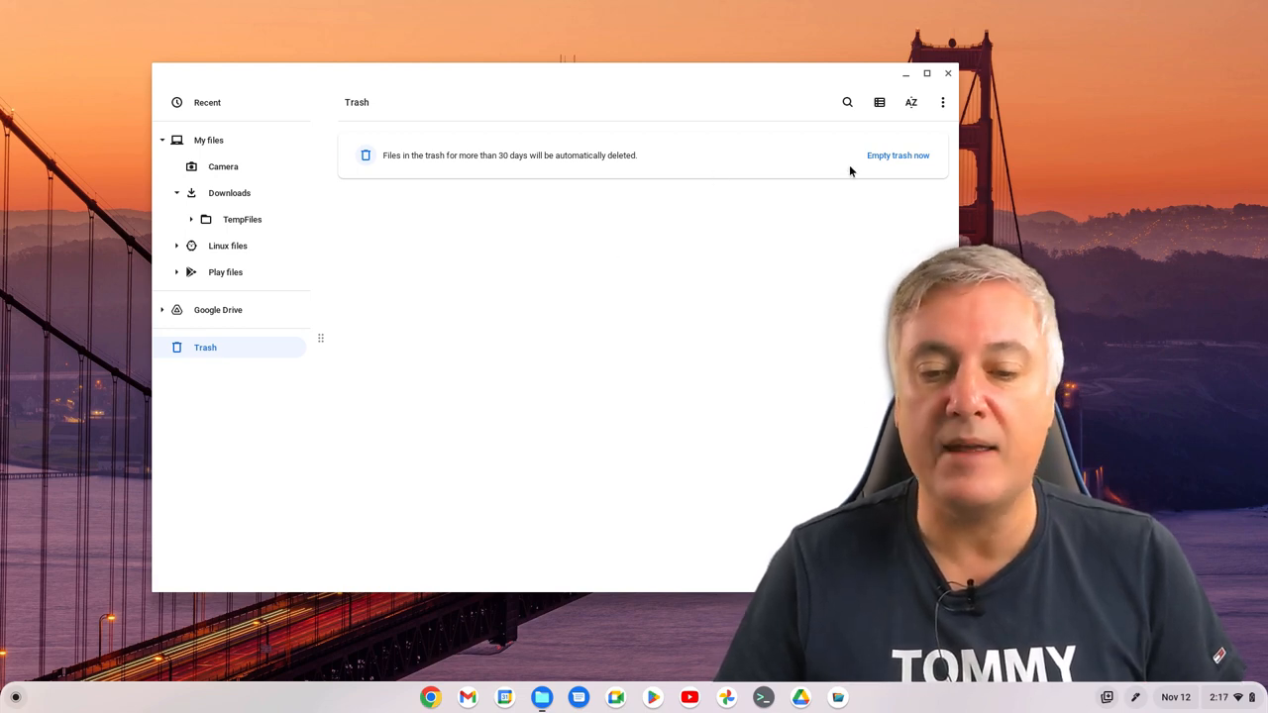
mouse_move(622, 238)
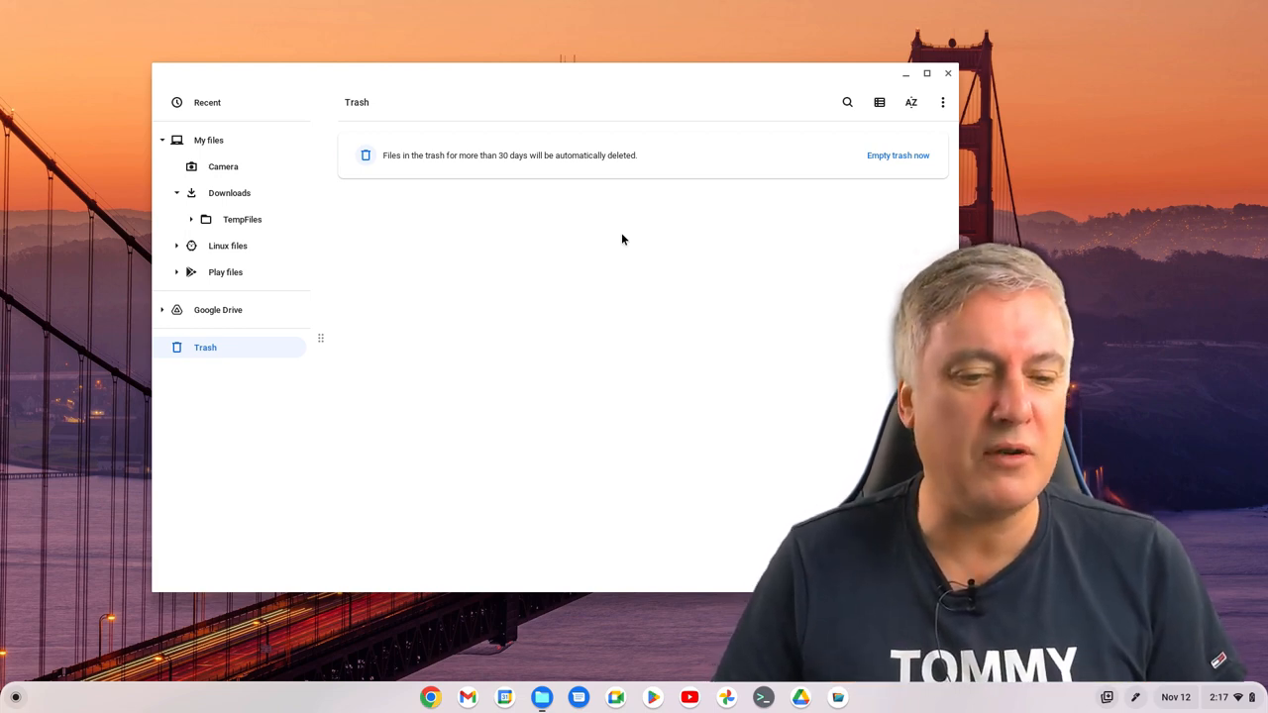
click(229, 192)
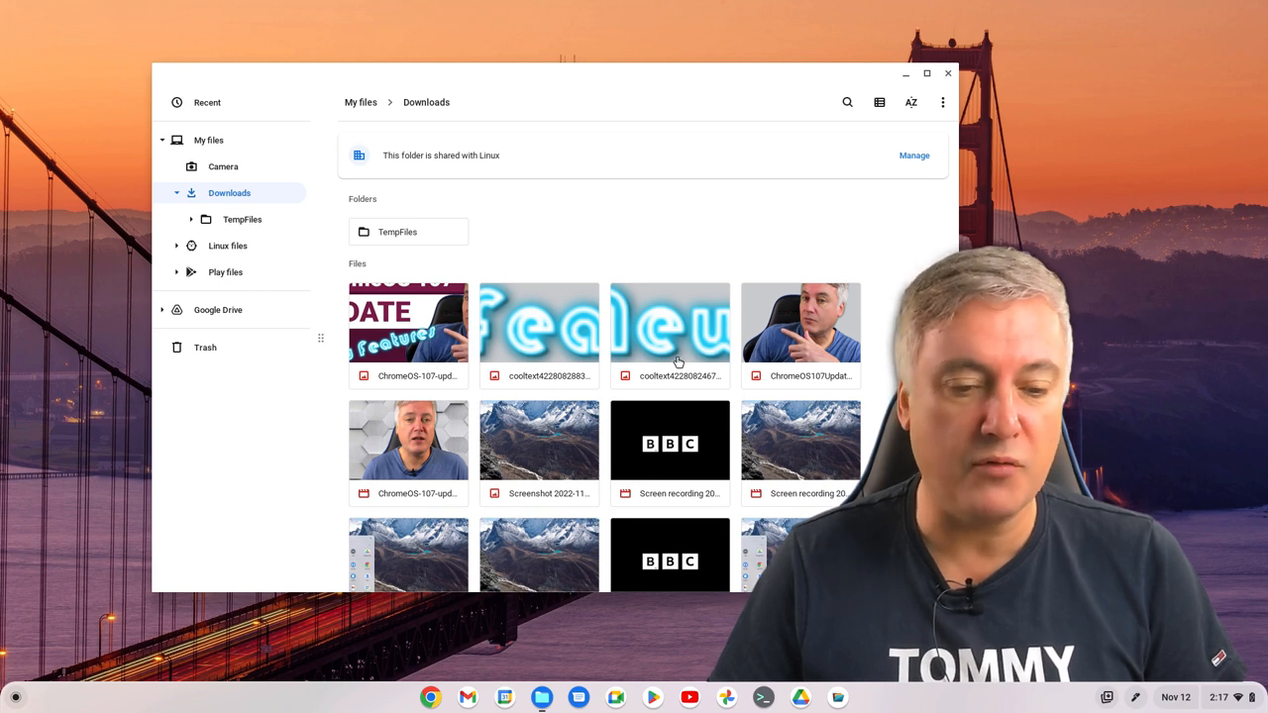
Step: Delete the ChromeOS 107 update image from Downloads and bring up its actions in Trash
click(408, 333)
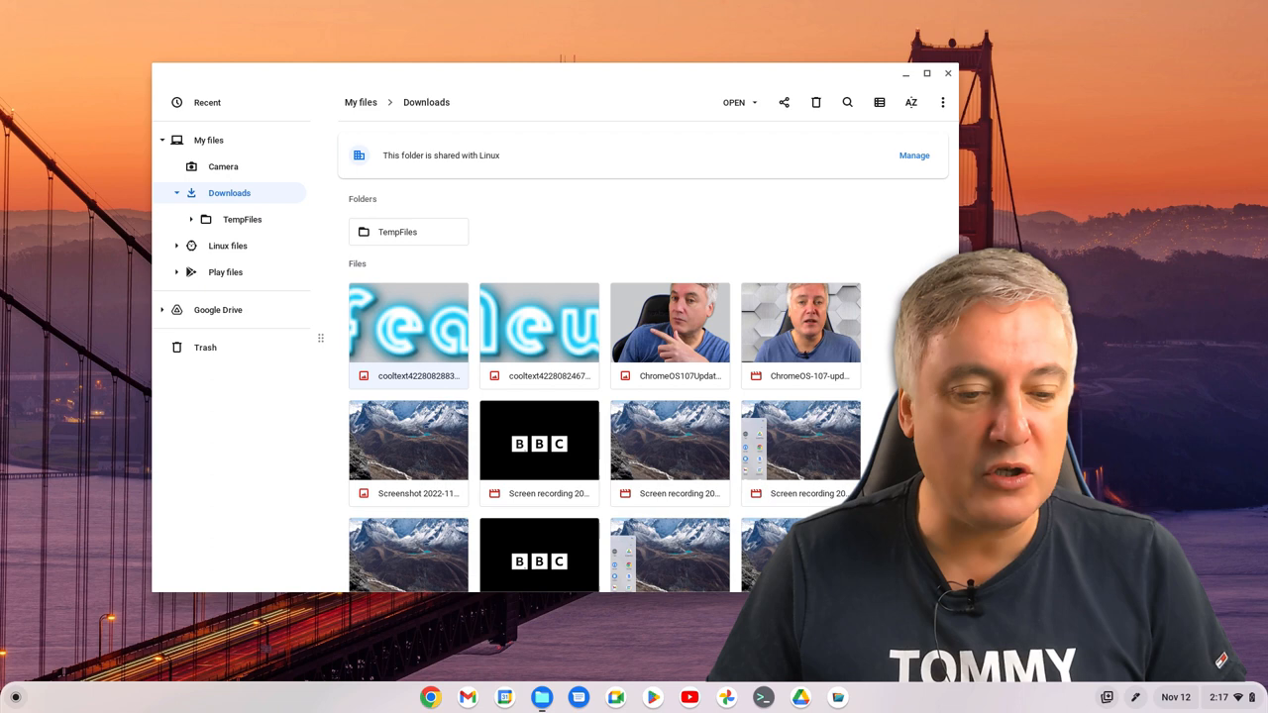
click(206, 347)
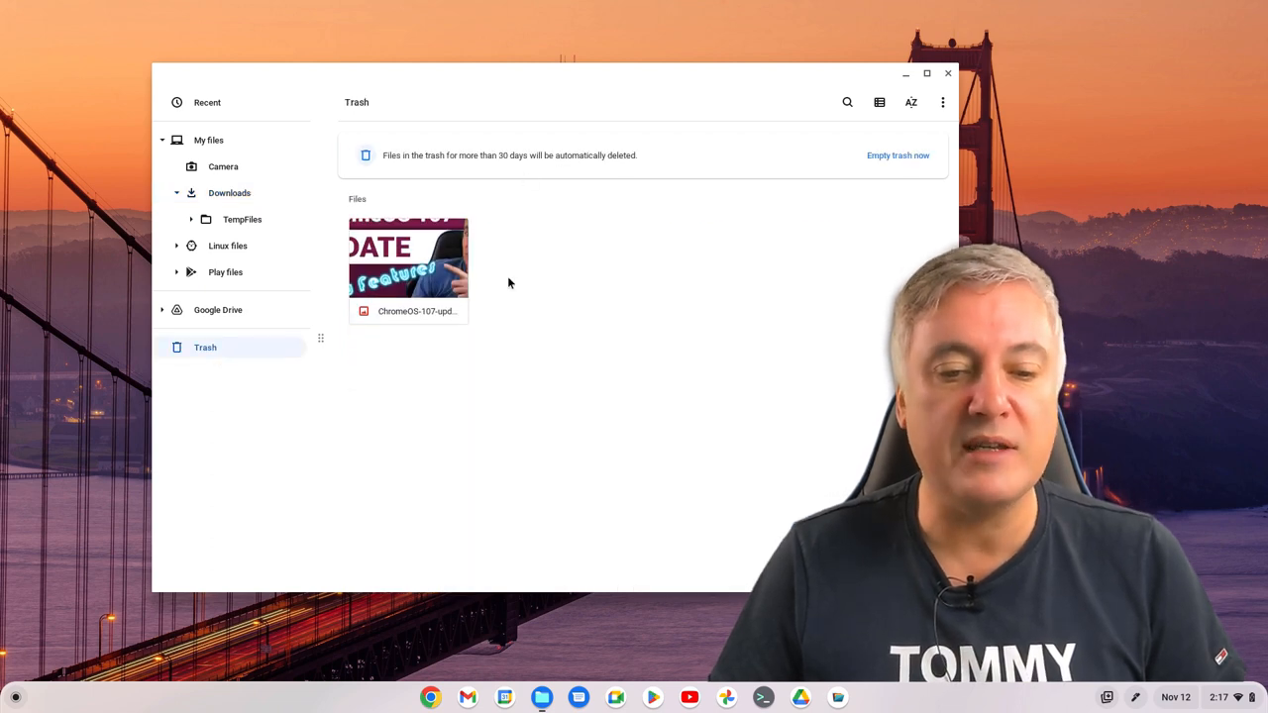
mouse_move(539, 293)
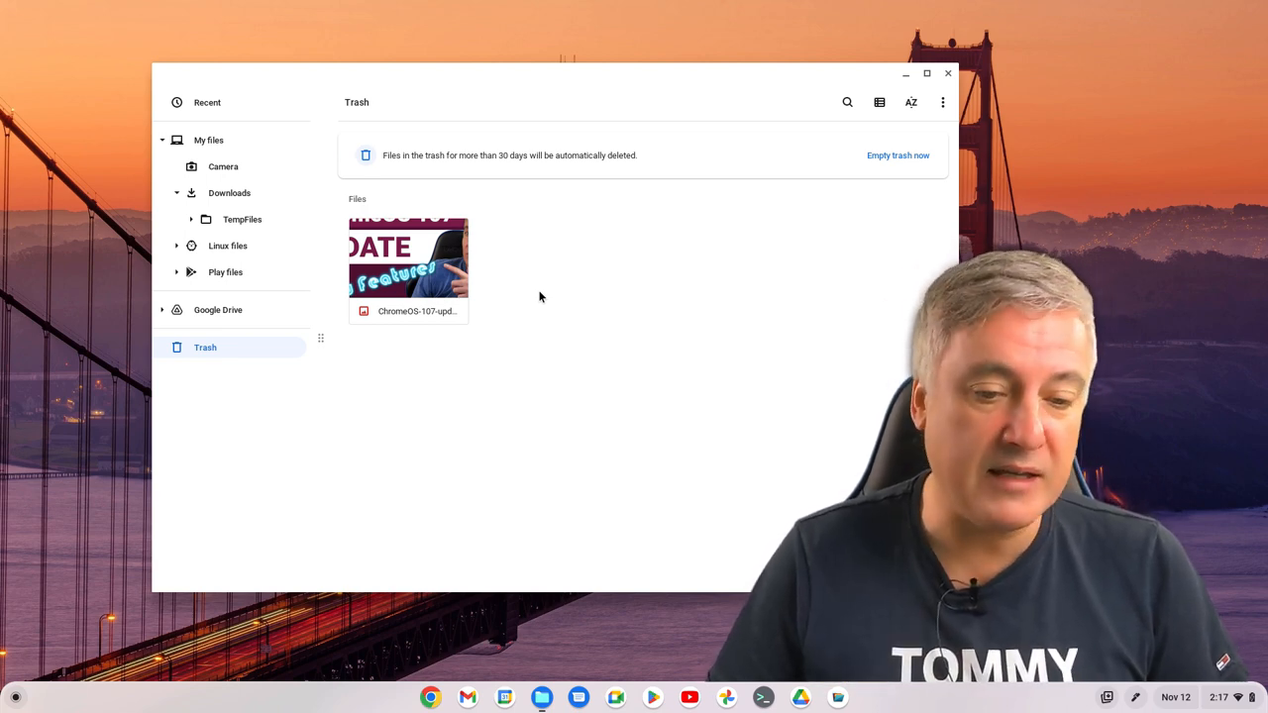
click(408, 260)
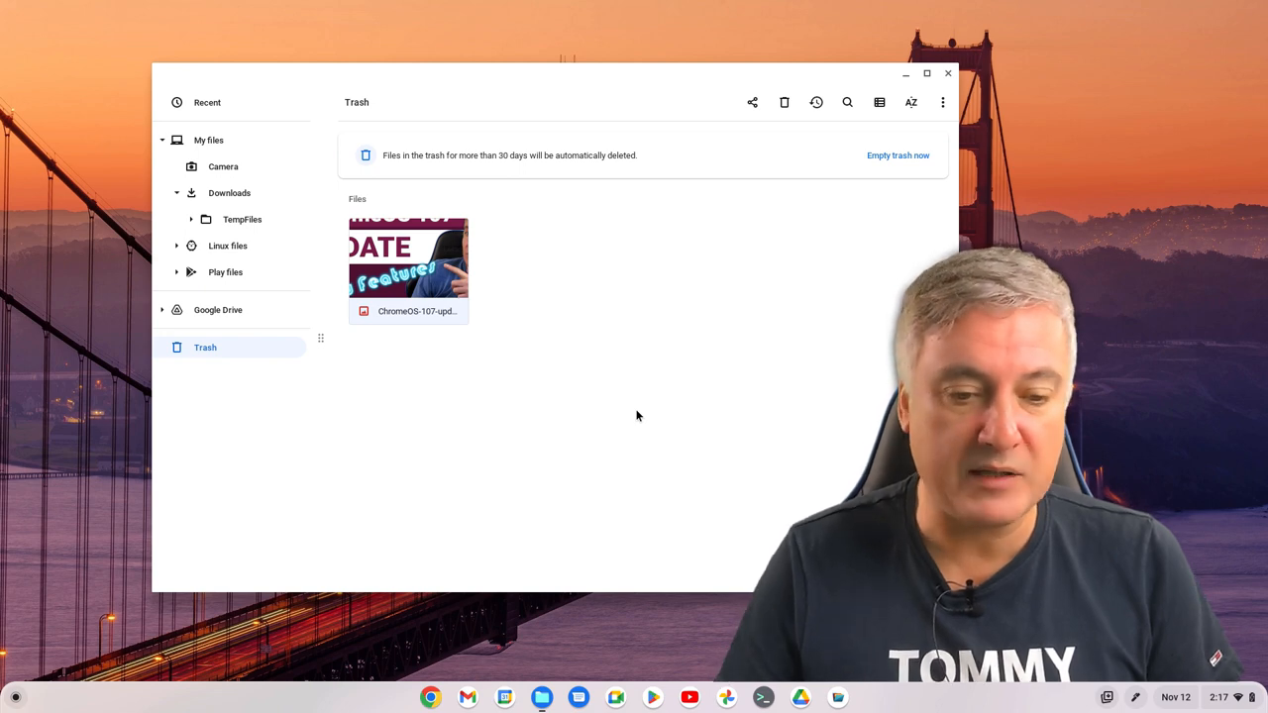
mouse_move(507, 307)
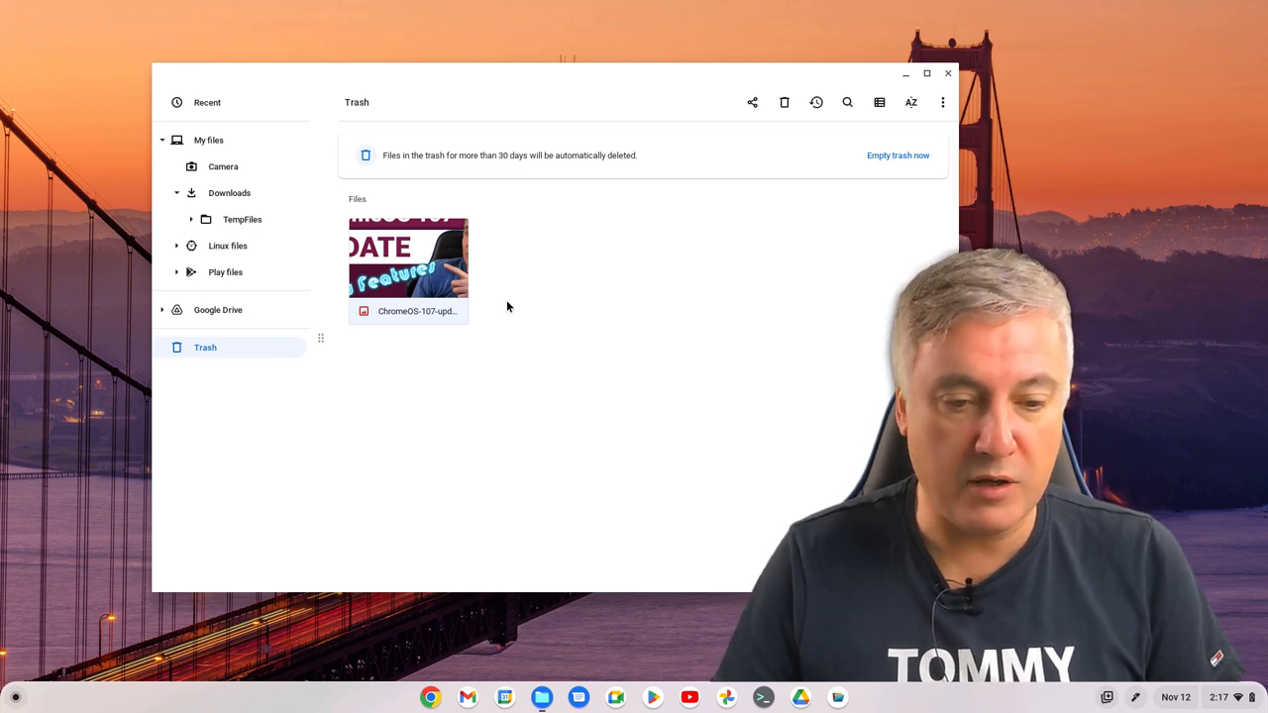
right_click(408, 259)
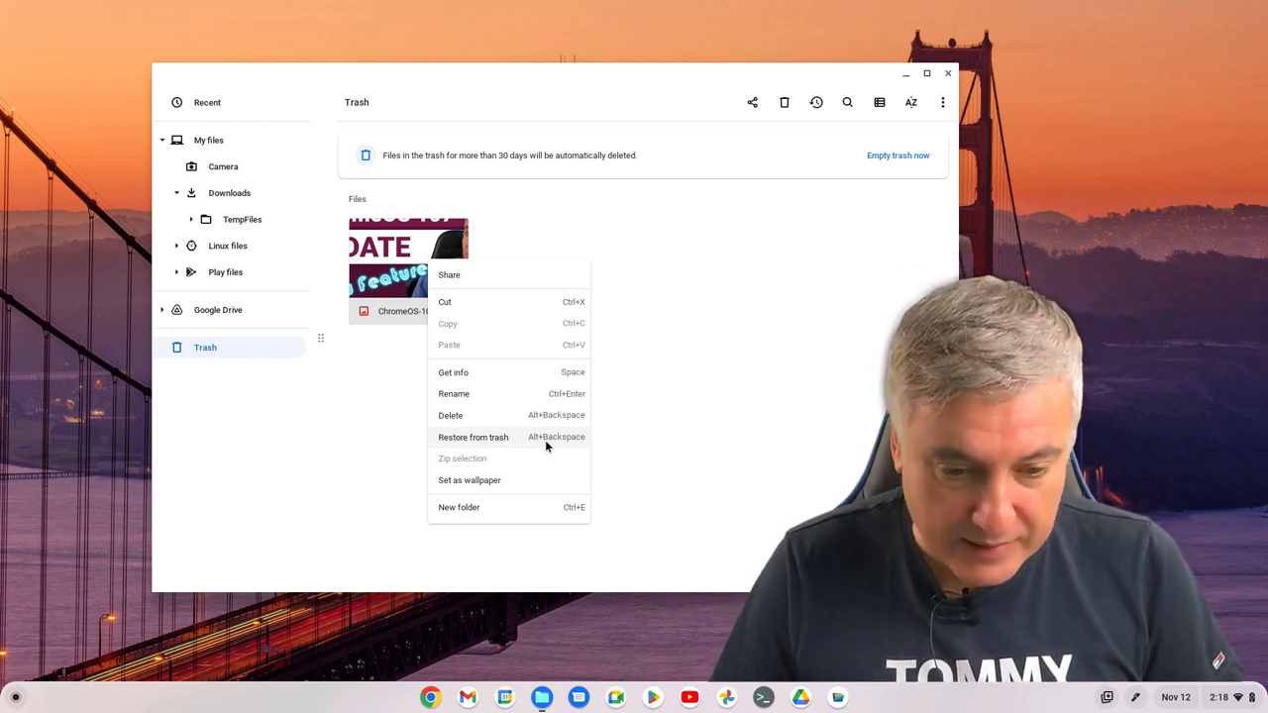
mouse_move(515, 432)
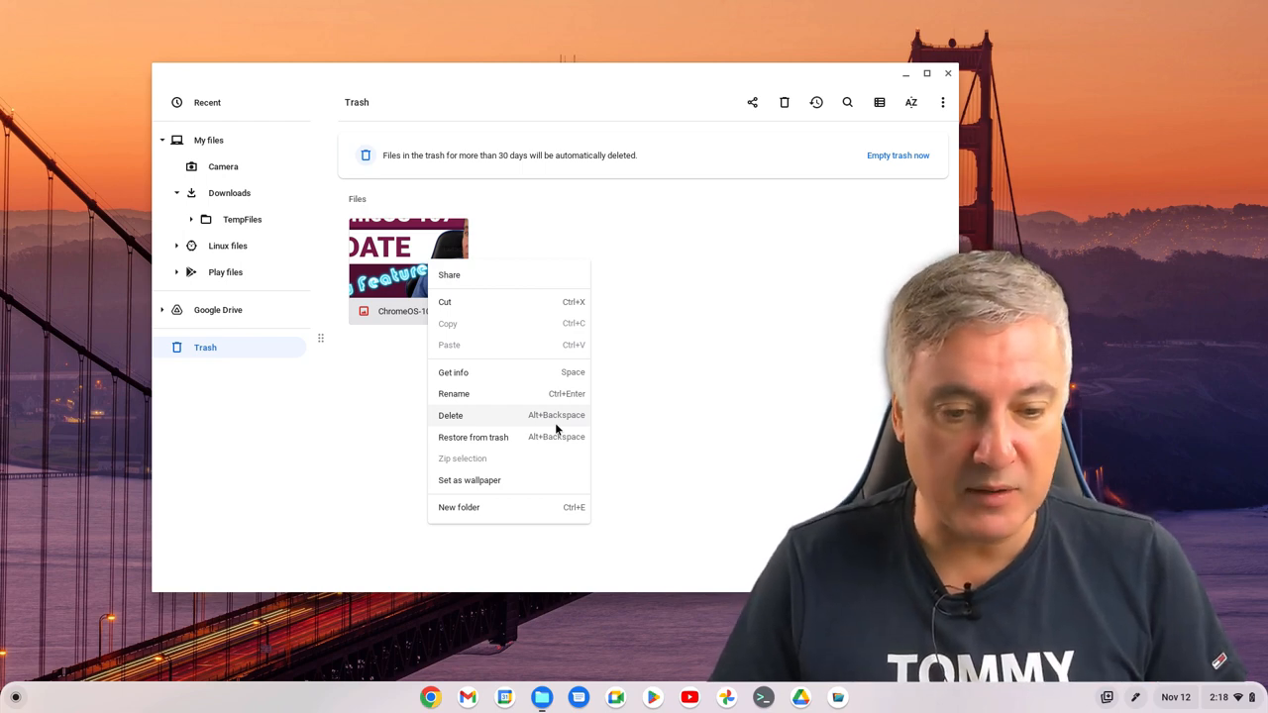
Step: Cancel permanently deleting the trashed image, check Downloads, and close the Files window
click(452, 416)
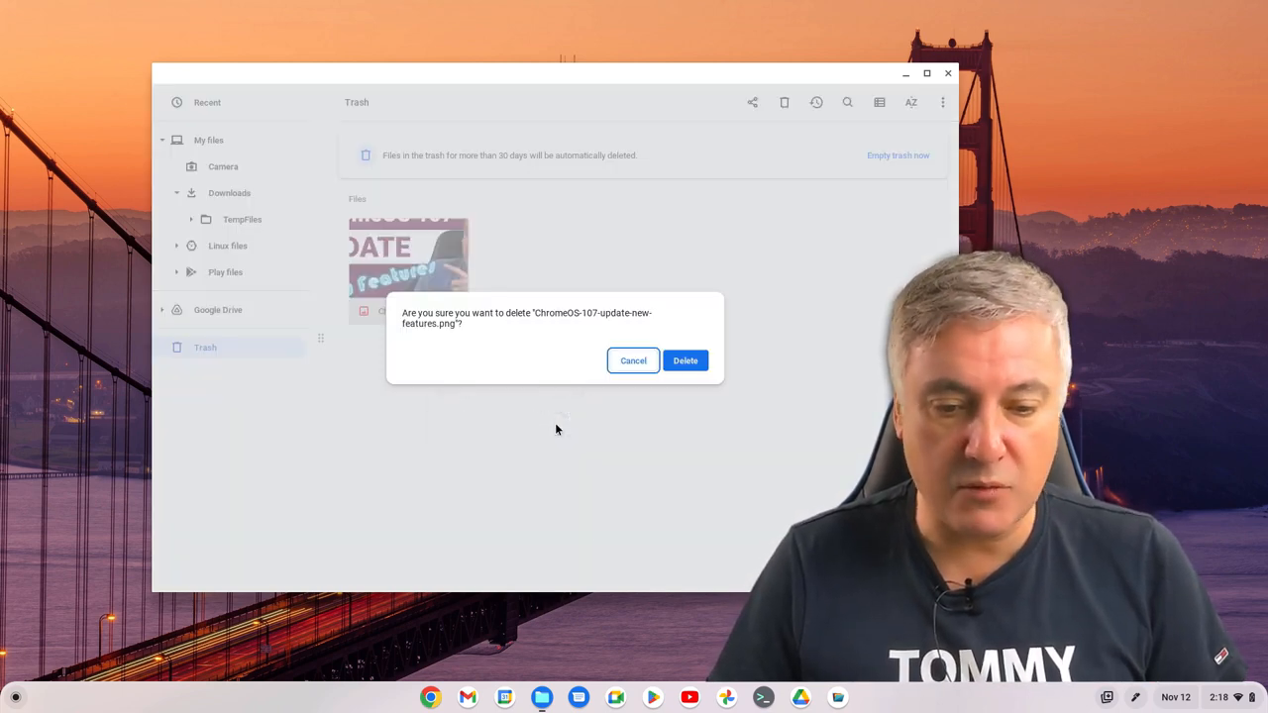
click(634, 361)
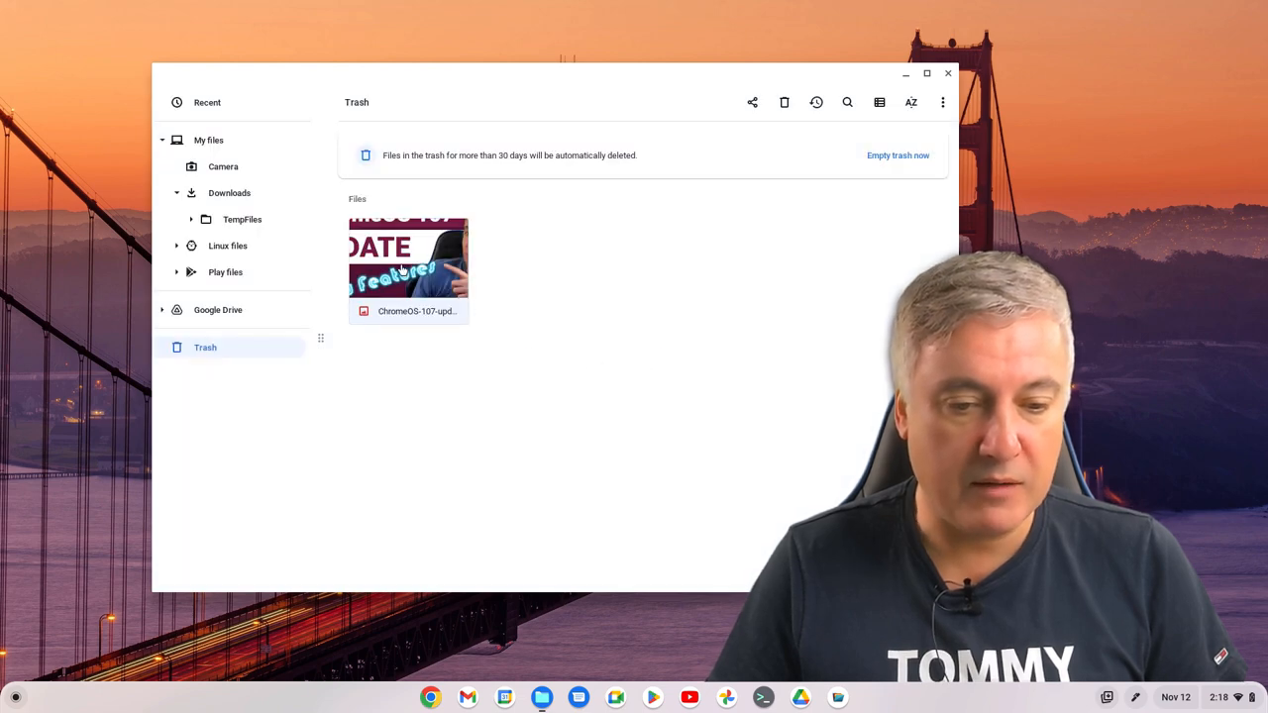
mouse_move(486, 436)
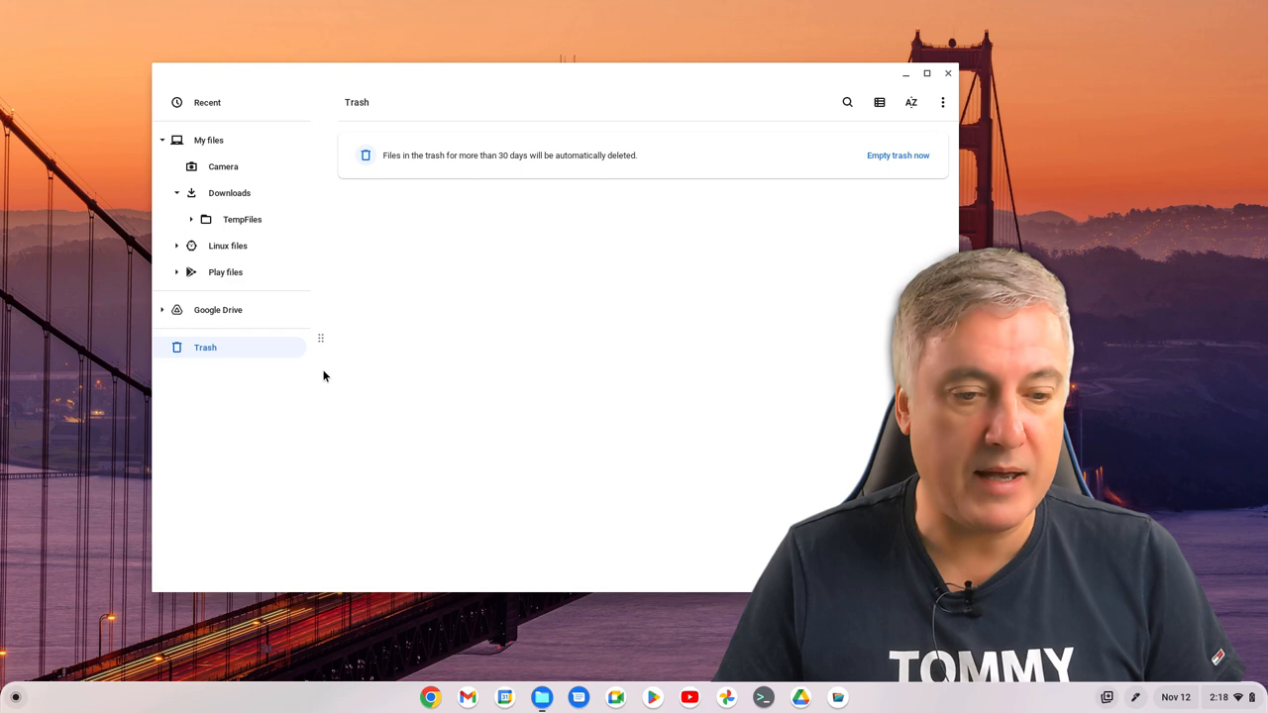
click(230, 192)
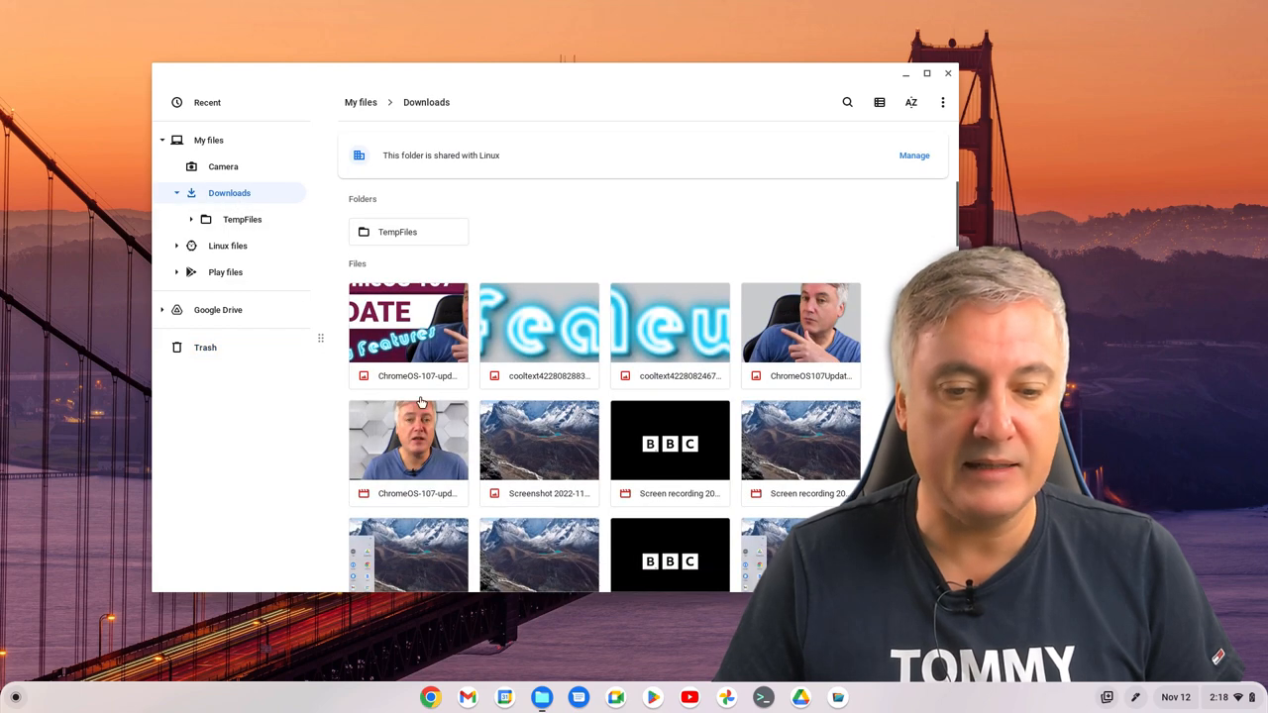
mouse_move(696, 339)
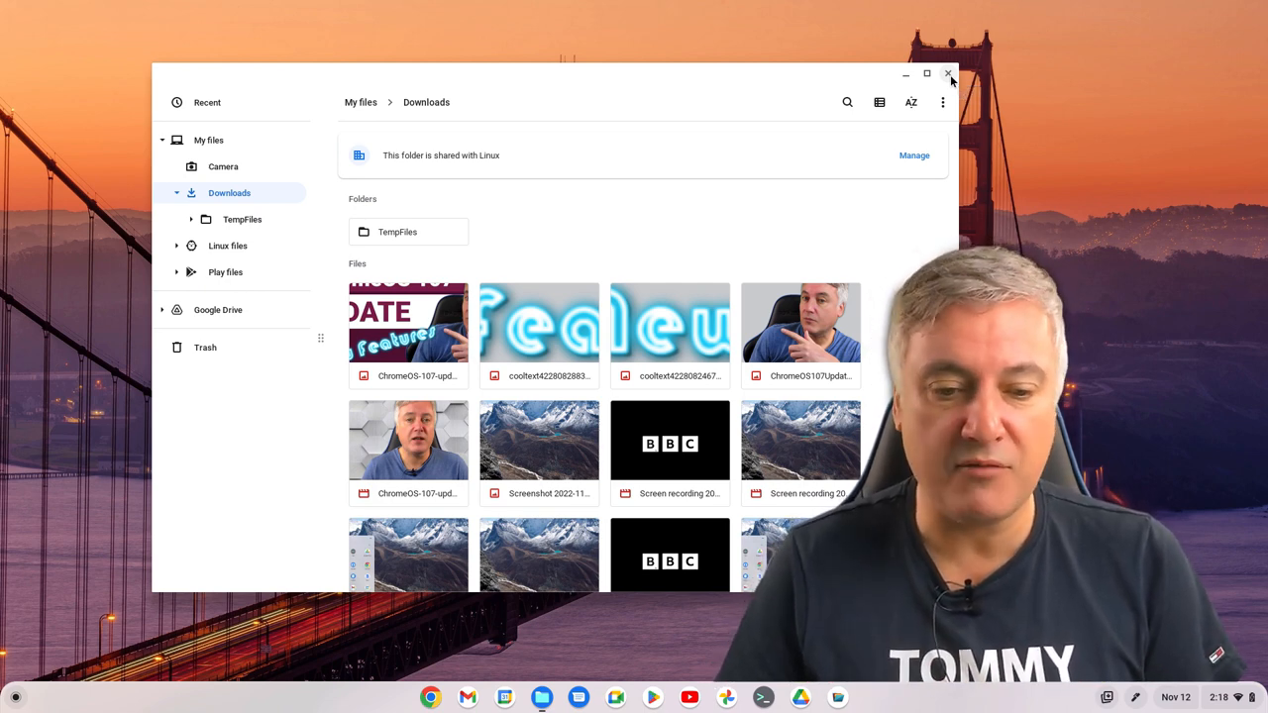
click(947, 75)
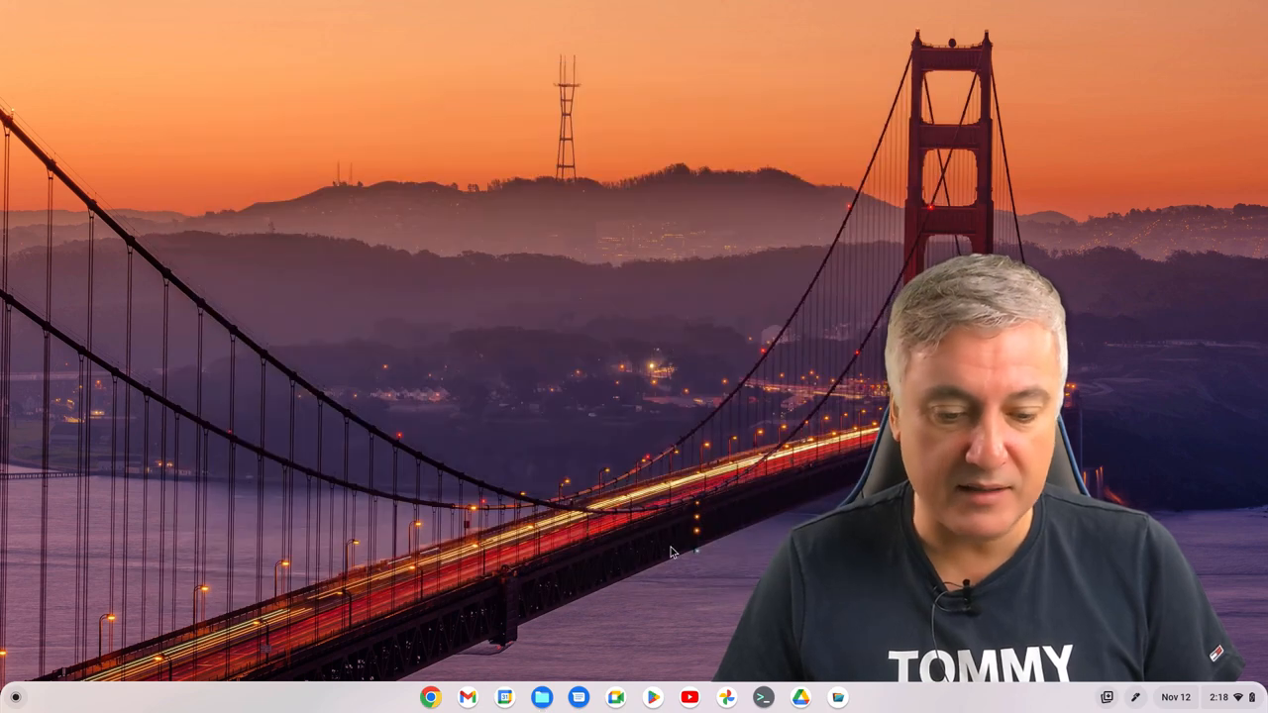
Step: Launch Chrome and go to the chrome:// experimental flags page from the address bar
click(430, 697)
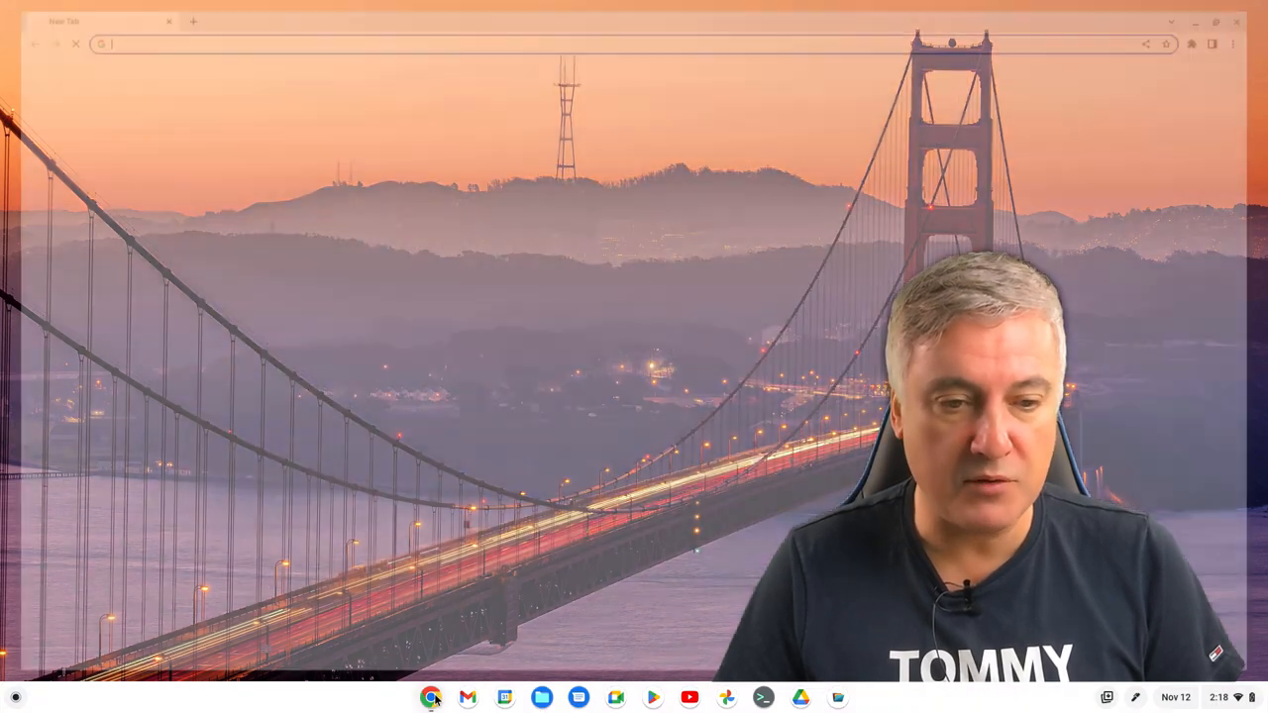
click(432, 697)
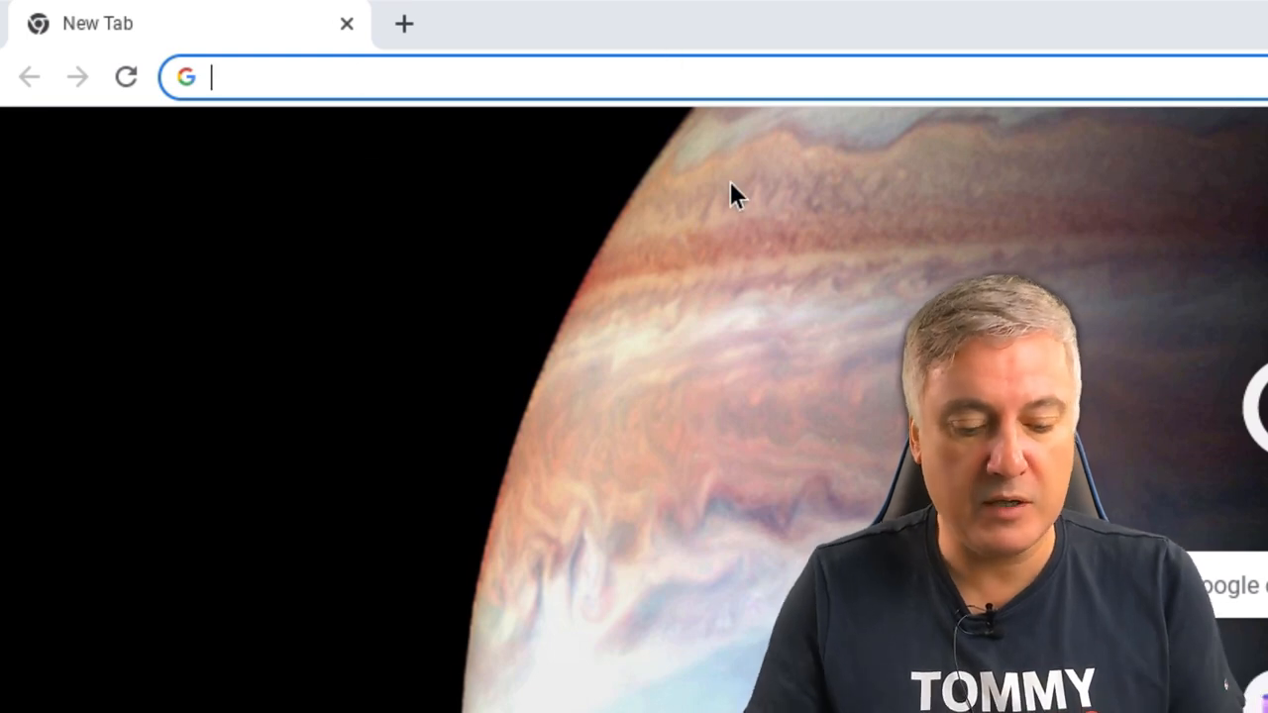
text(chromeunboxed.com)
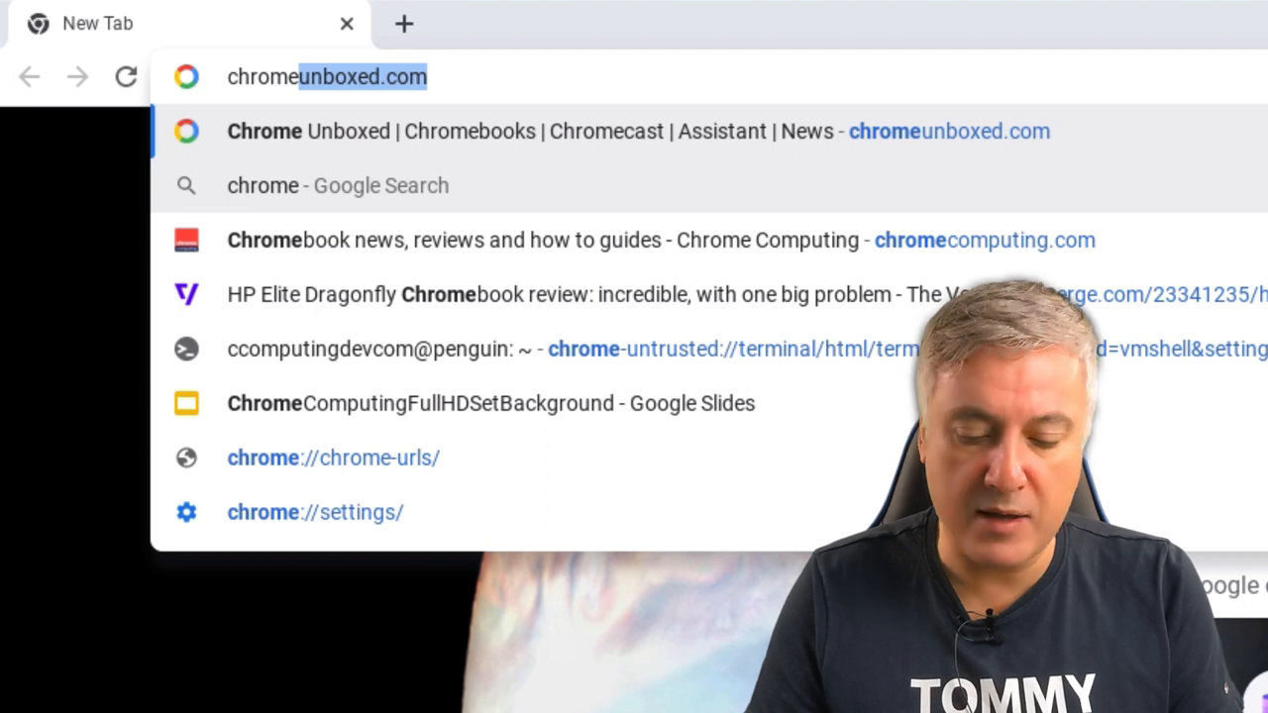
text(chrome://version)
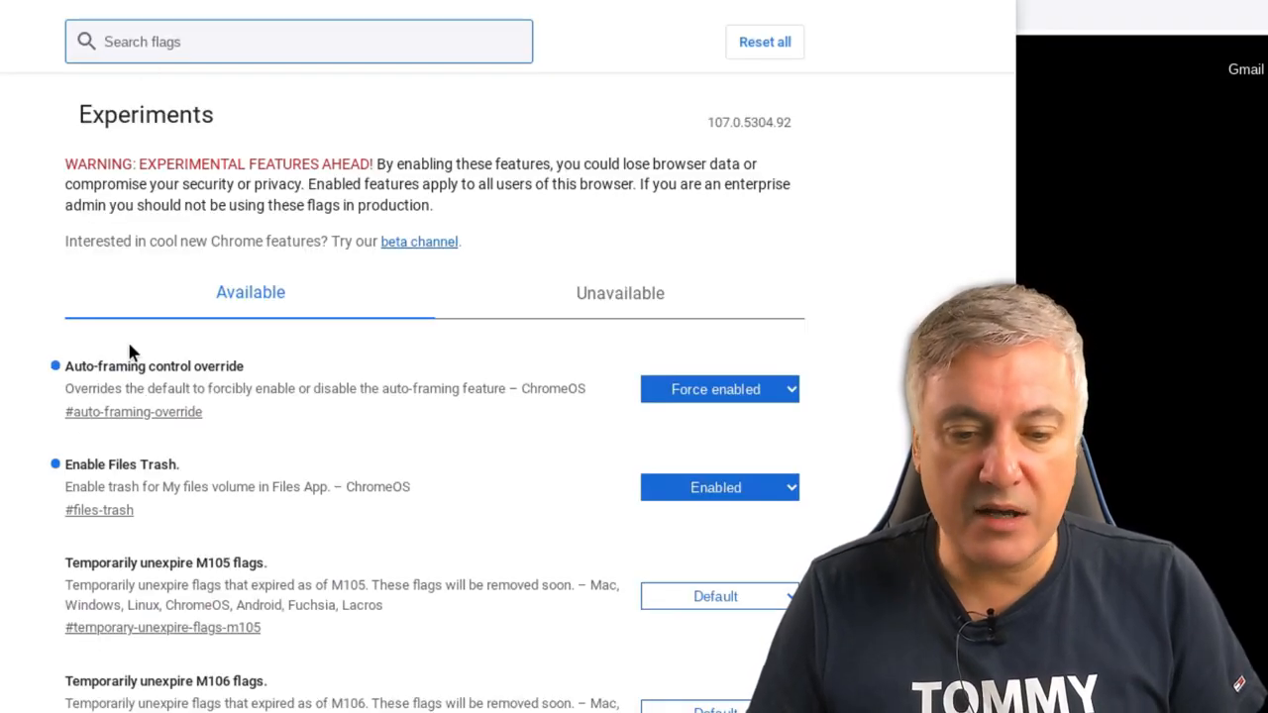
mouse_move(717, 439)
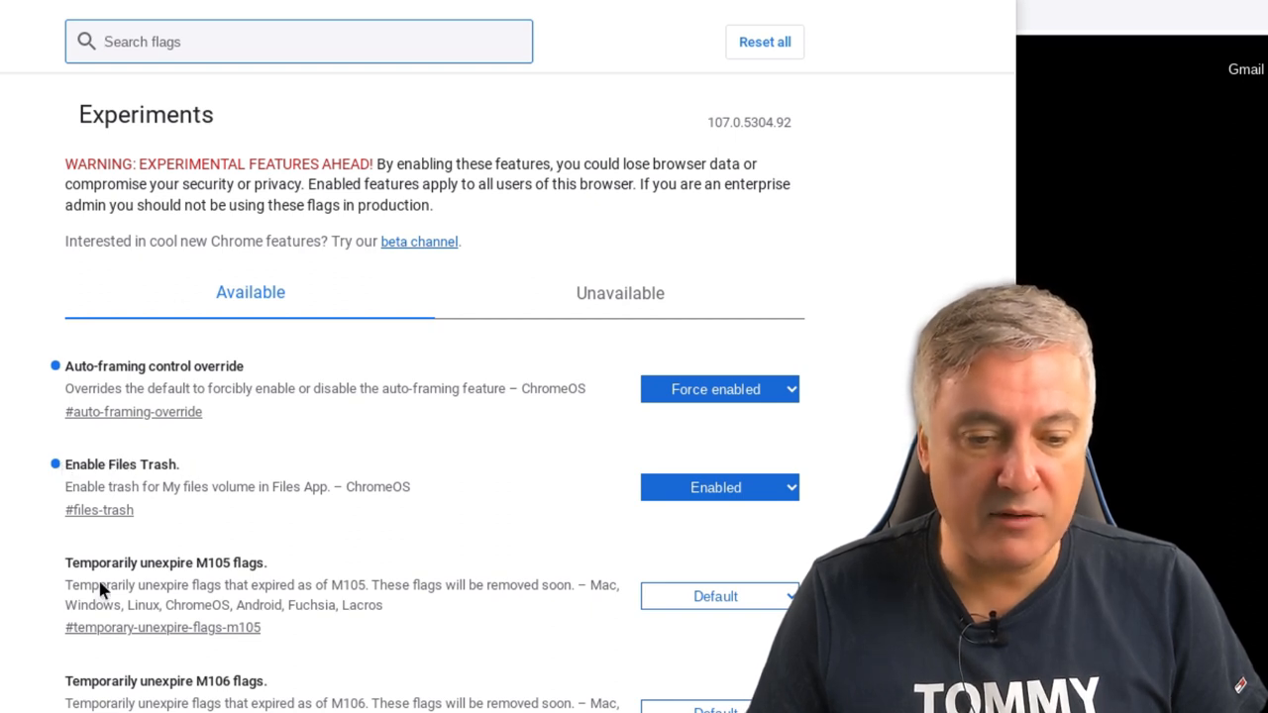
mouse_move(69, 519)
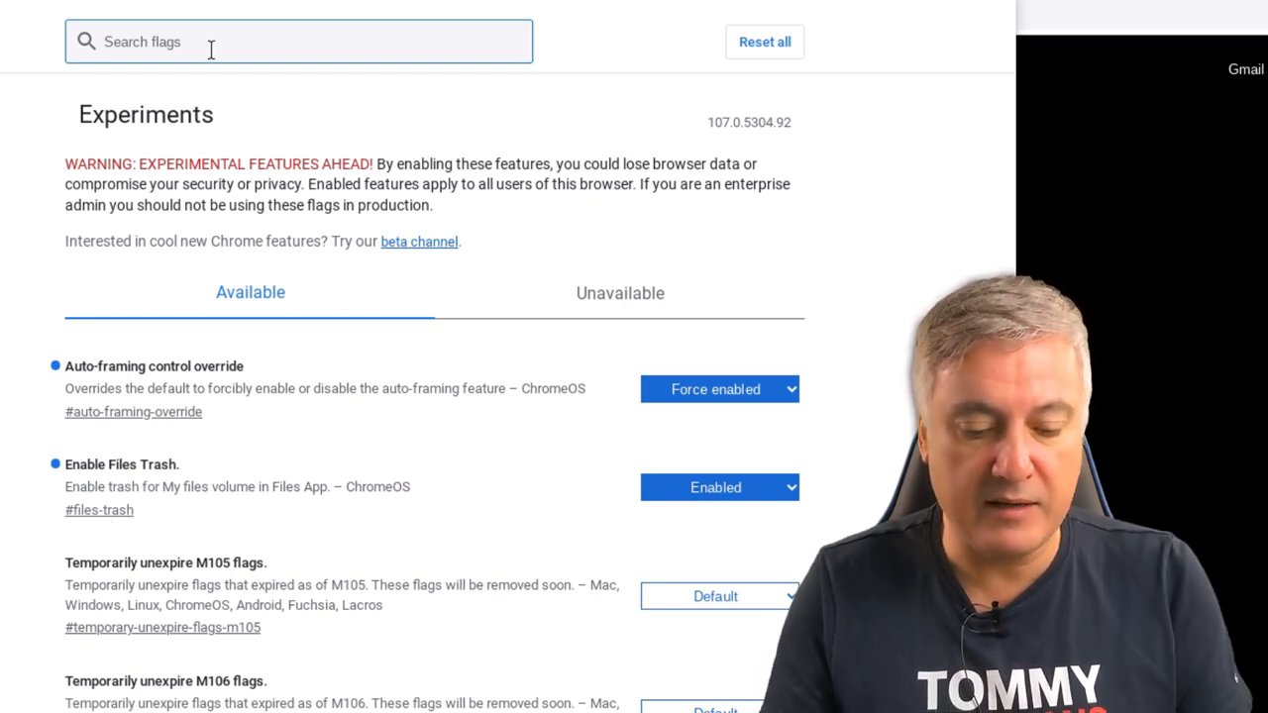
Step: Filter the flags list with 'files' and keep Enable Files Trash set to Enabled
text(files-trash)
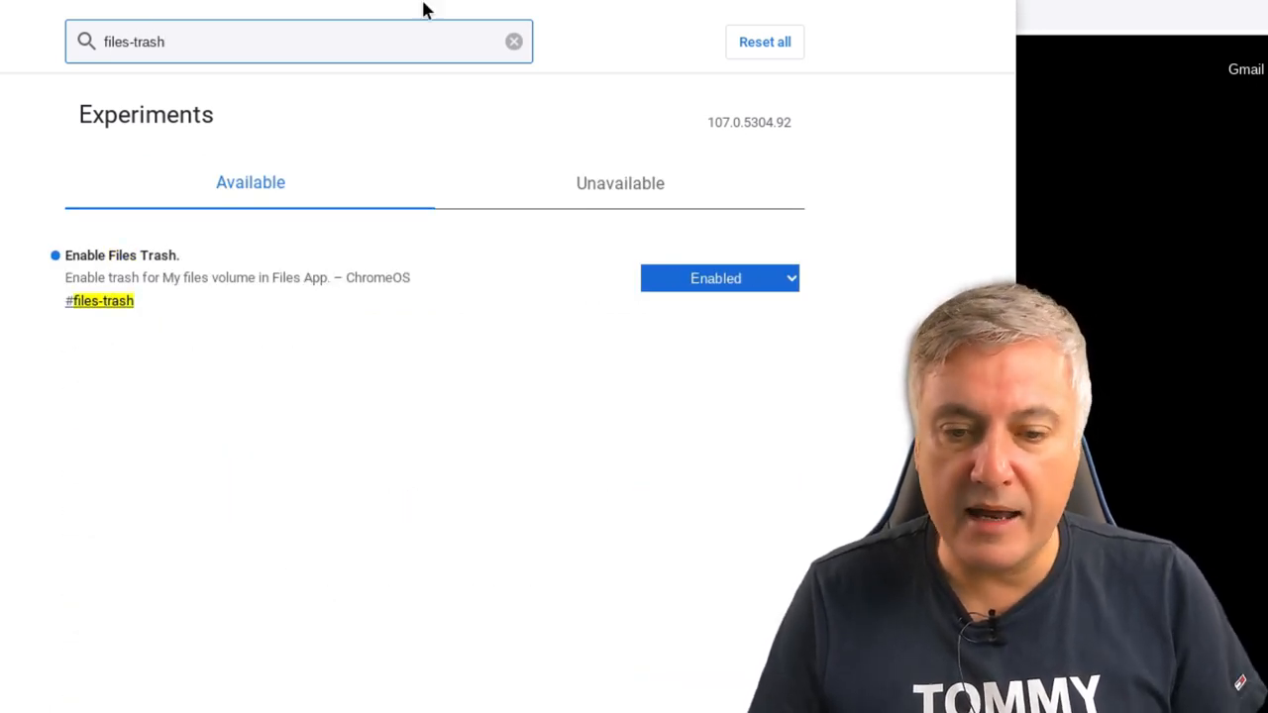
mouse_move(792, 267)
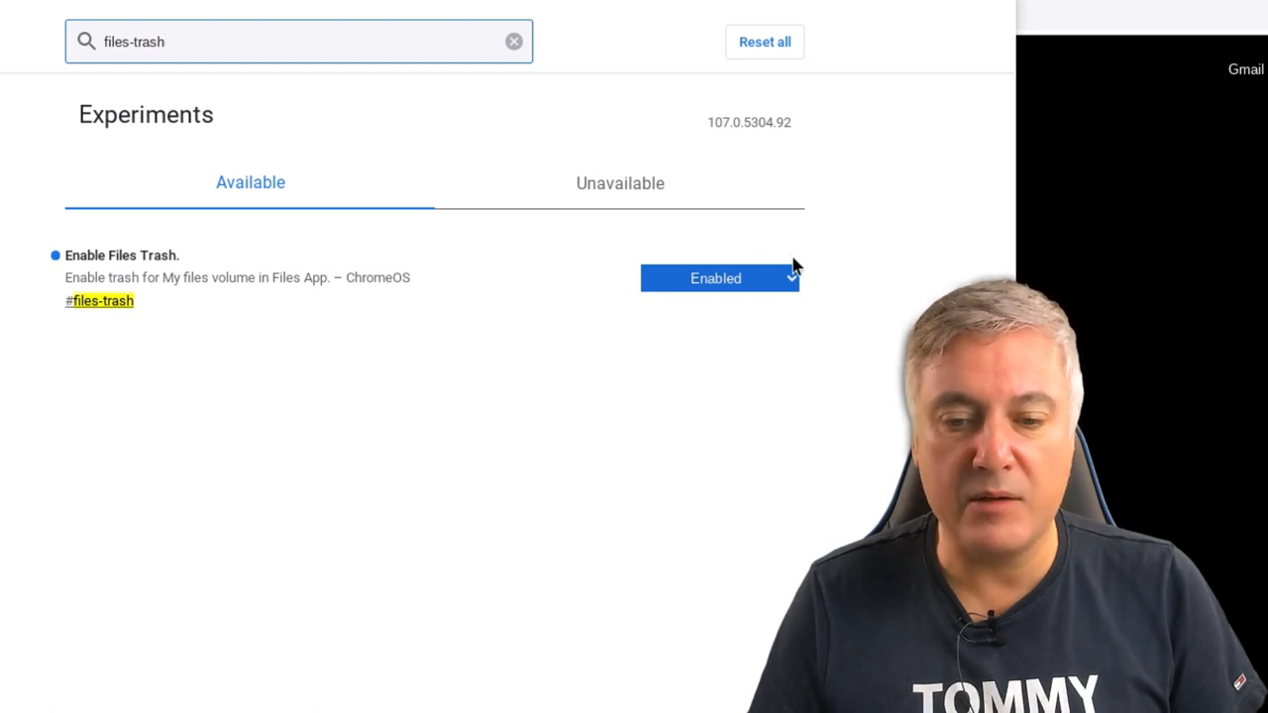
click(715, 277)
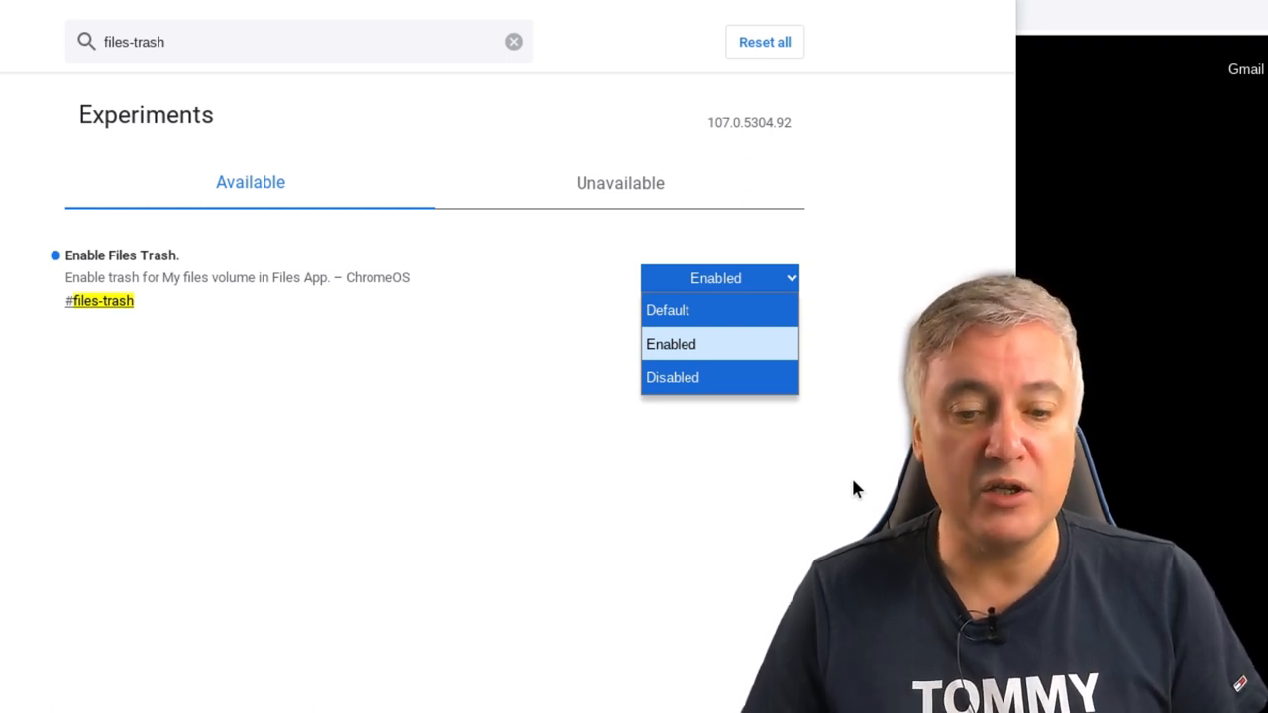
click(670, 345)
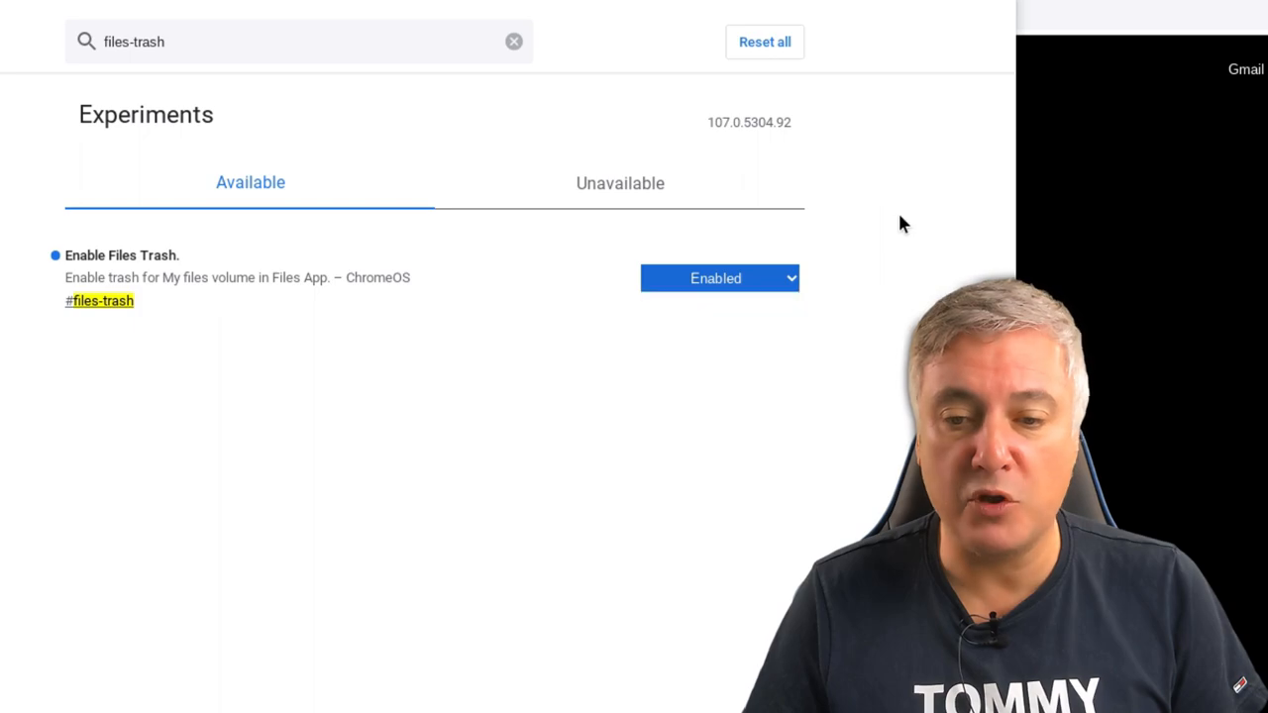